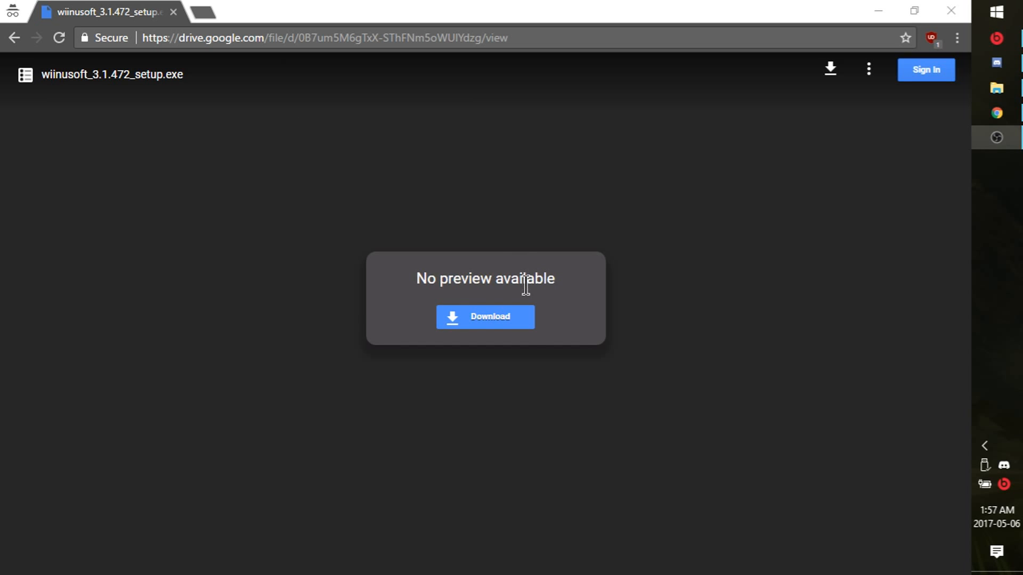
- Download wiinusoft_3.1.472_setup.exe from Google Drive despite the virus-scan warning, and open it
{"action": "left_click", "coordinate": [484, 317]}
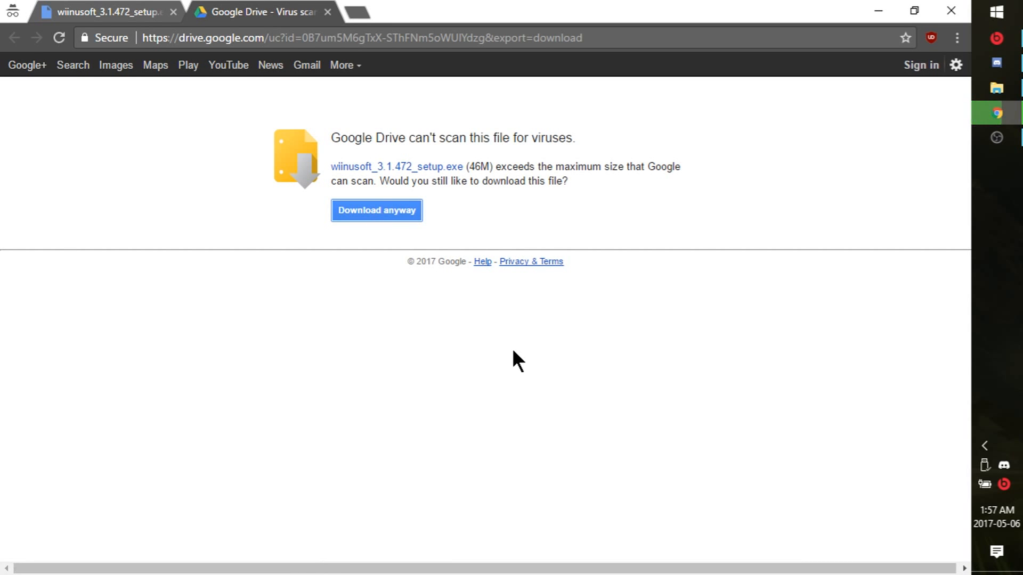
{"action": "left_click", "coordinate": [377, 210]}
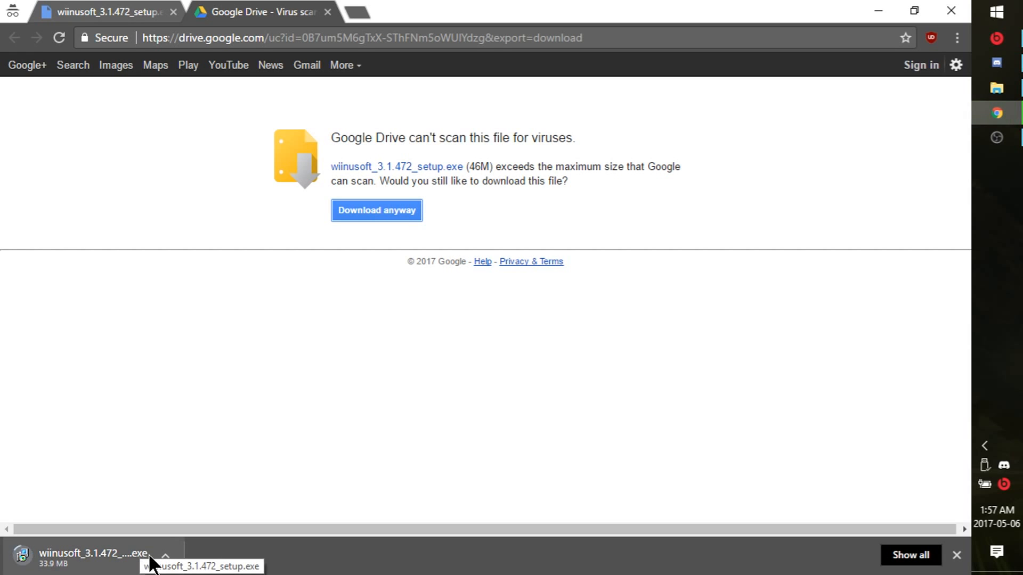
{"action": "mouse_move", "coordinate": [244, 505]}
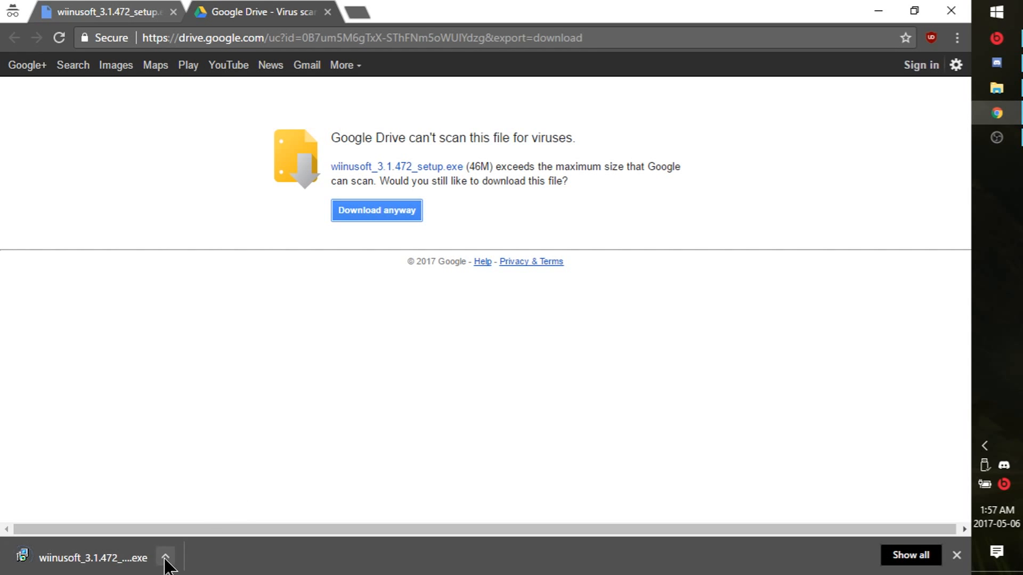
{"action": "left_click", "coordinate": [92, 557]}
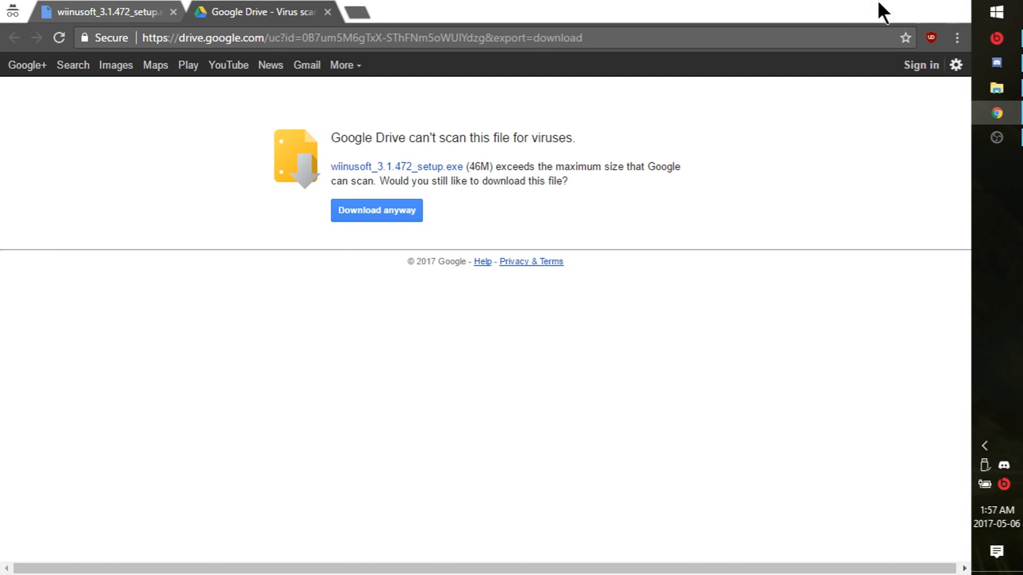
- Install WiinUSoft to C:\Program Files\WiinUSoft without the Xbox 360 Controller Driver component
{"action": "left_click", "coordinate": [375, 209]}
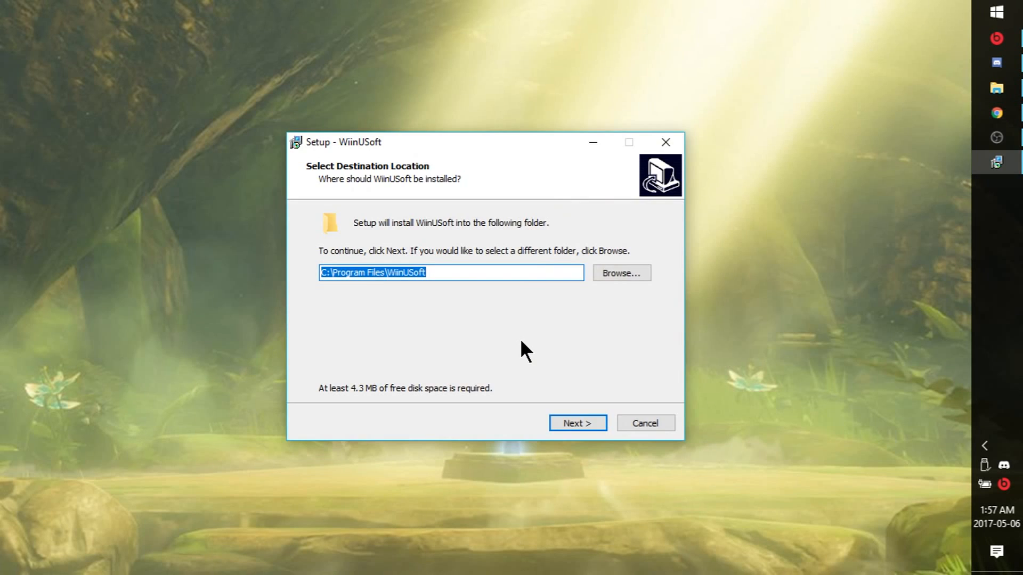
{"action": "mouse_move", "coordinate": [576, 422]}
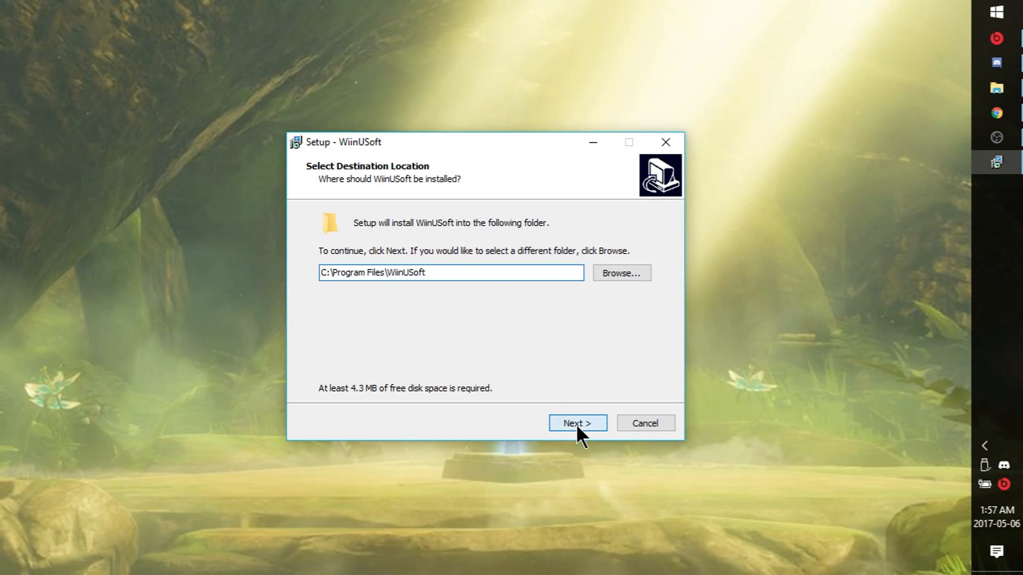
{"action": "left_click", "coordinate": [576, 422]}
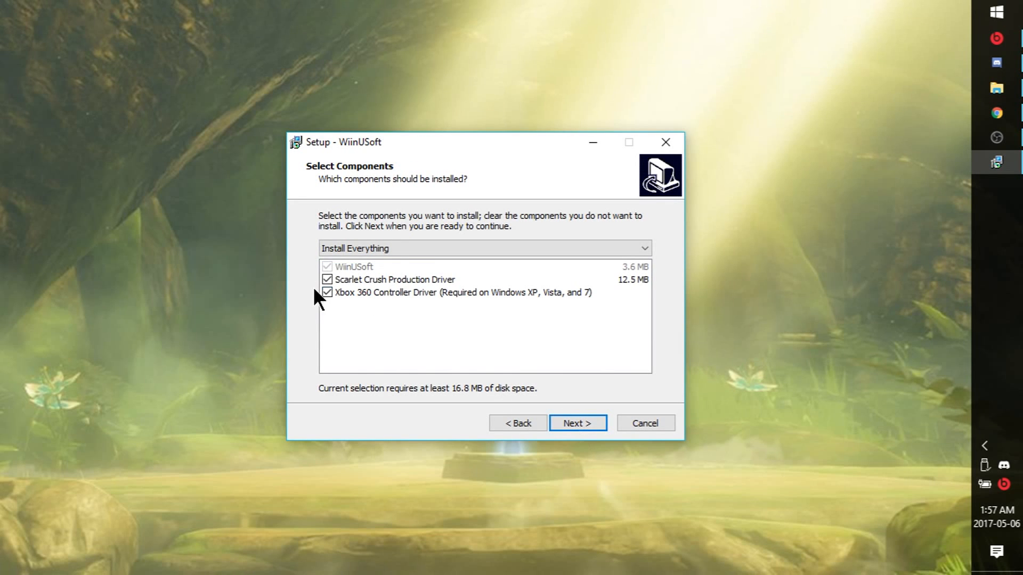
{"action": "mouse_move", "coordinate": [375, 305]}
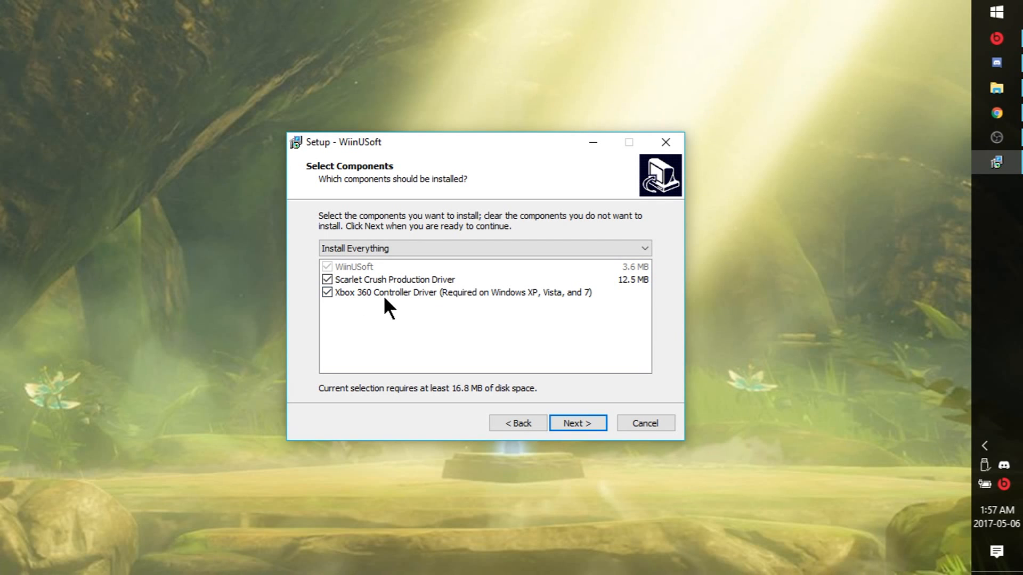
{"action": "mouse_move", "coordinate": [419, 301]}
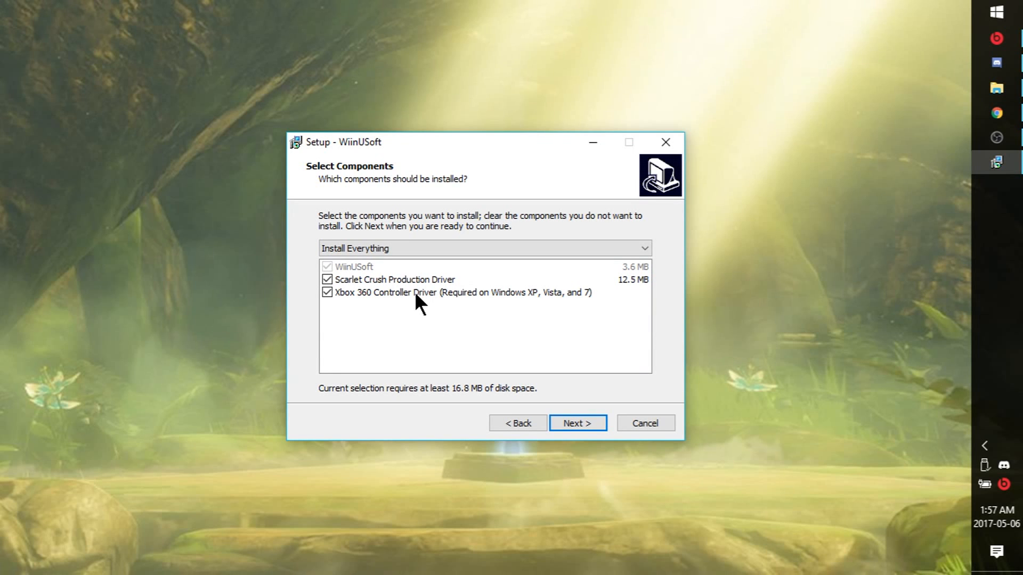
{"action": "left_click", "coordinate": [327, 292]}
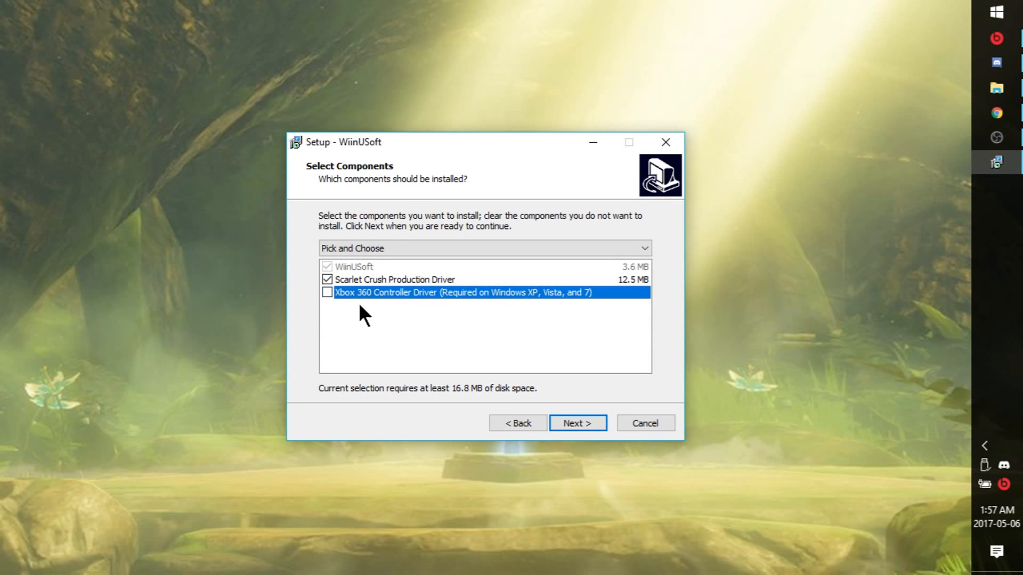
{"action": "mouse_move", "coordinate": [390, 292]}
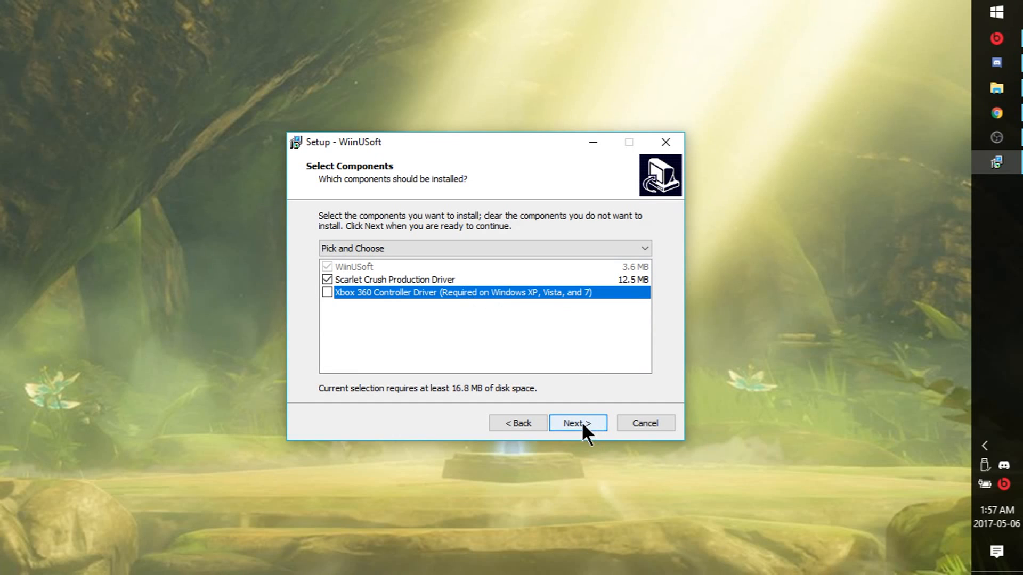
{"action": "left_click", "coordinate": [577, 422]}
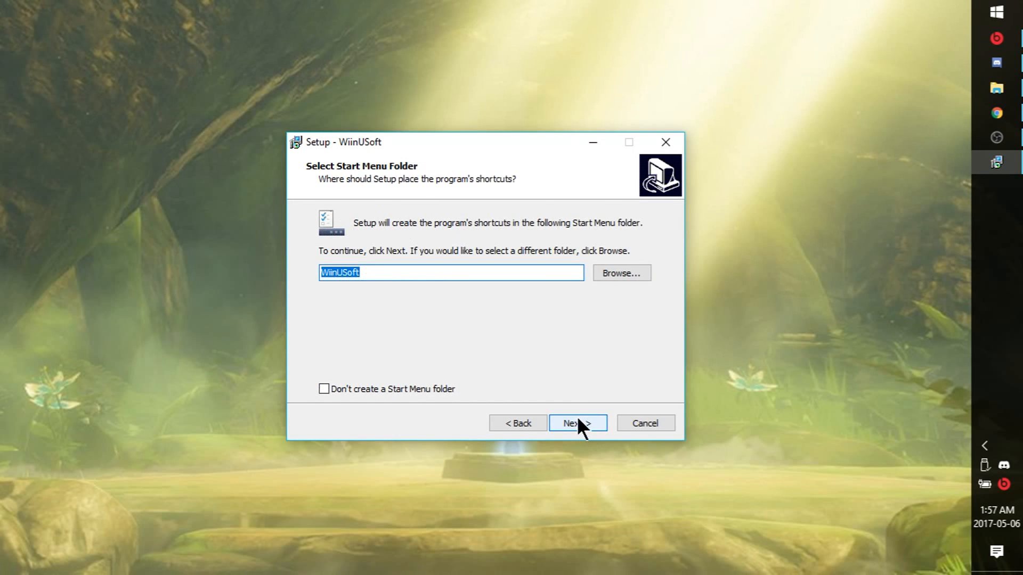
{"action": "left_click", "coordinate": [576, 422]}
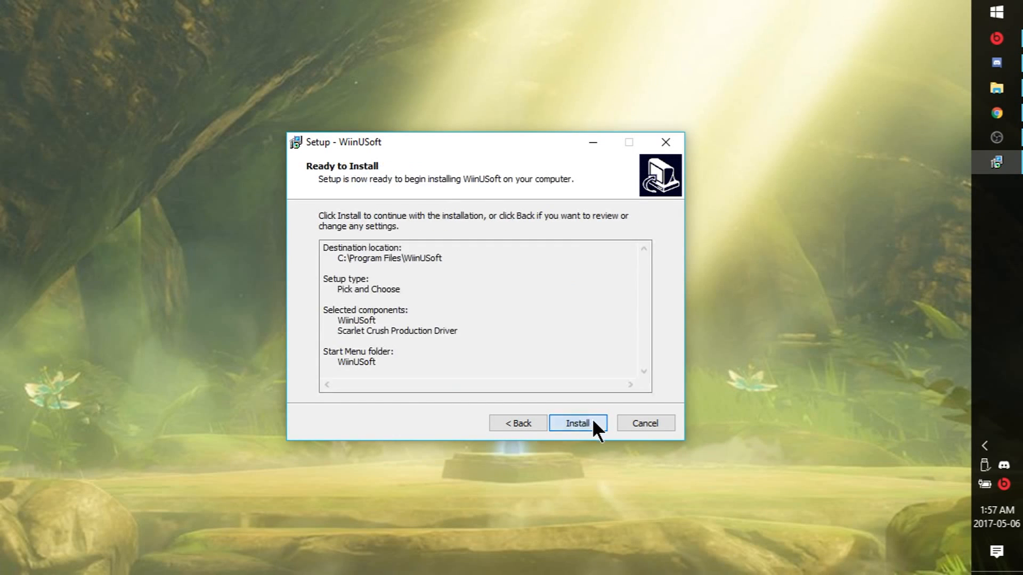
{"action": "left_click", "coordinate": [576, 423]}
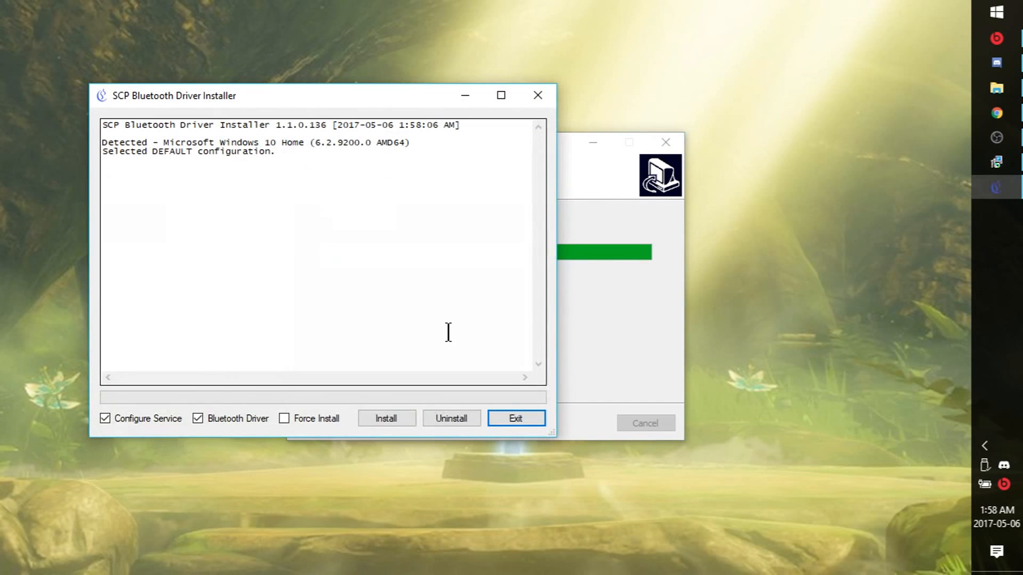
{"action": "mouse_move", "coordinate": [153, 145]}
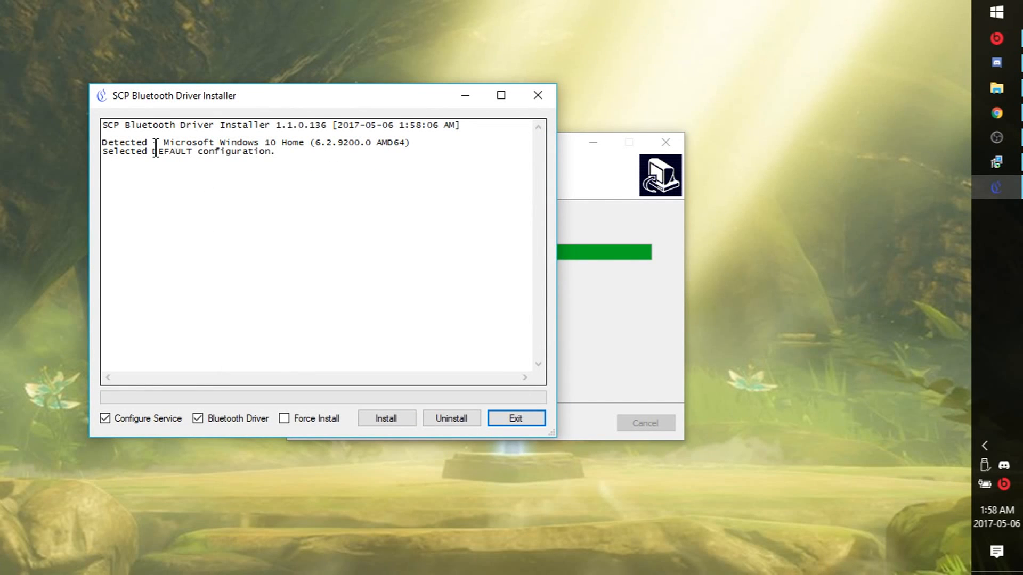
{"action": "mouse_move", "coordinate": [197, 107]}
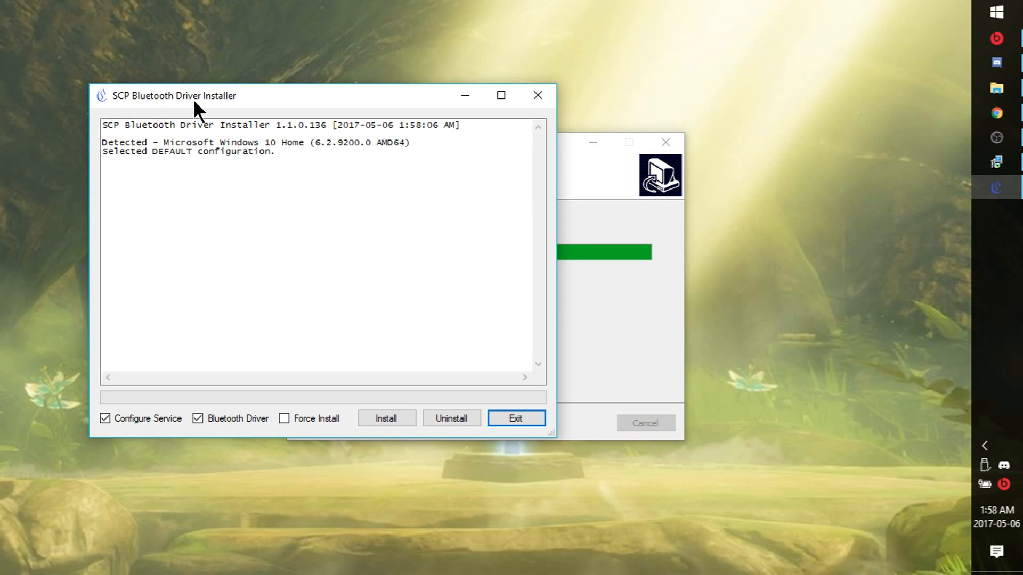
{"action": "mouse_move", "coordinate": [386, 418]}
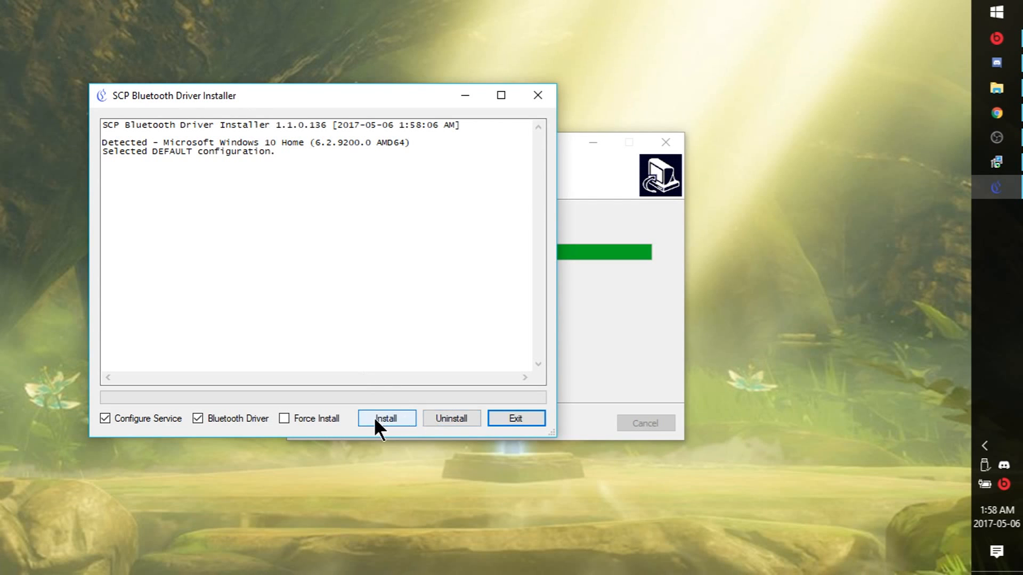
- Install the SCP DS3 service and bus driver, approving Windows Security, then exit the installer
{"action": "left_click", "coordinate": [386, 418]}
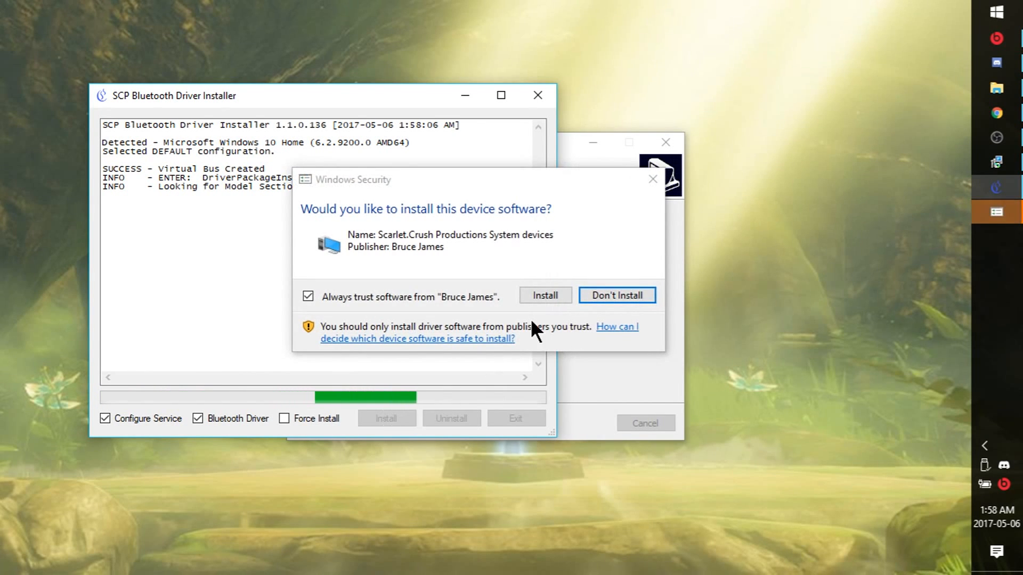
{"action": "left_click", "coordinate": [543, 294]}
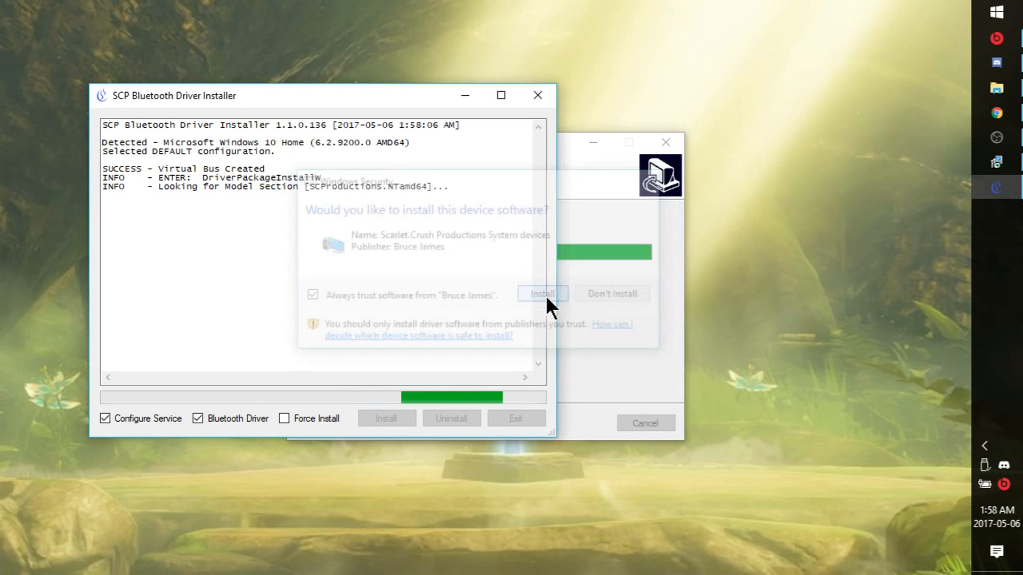
{"action": "left_click", "coordinate": [542, 293]}
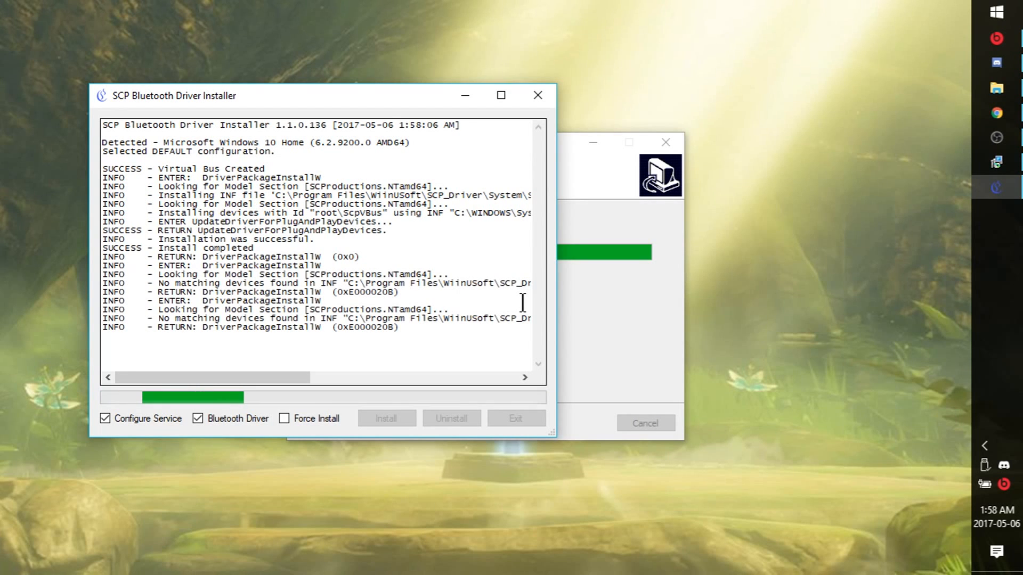
{"action": "mouse_move", "coordinate": [411, 395]}
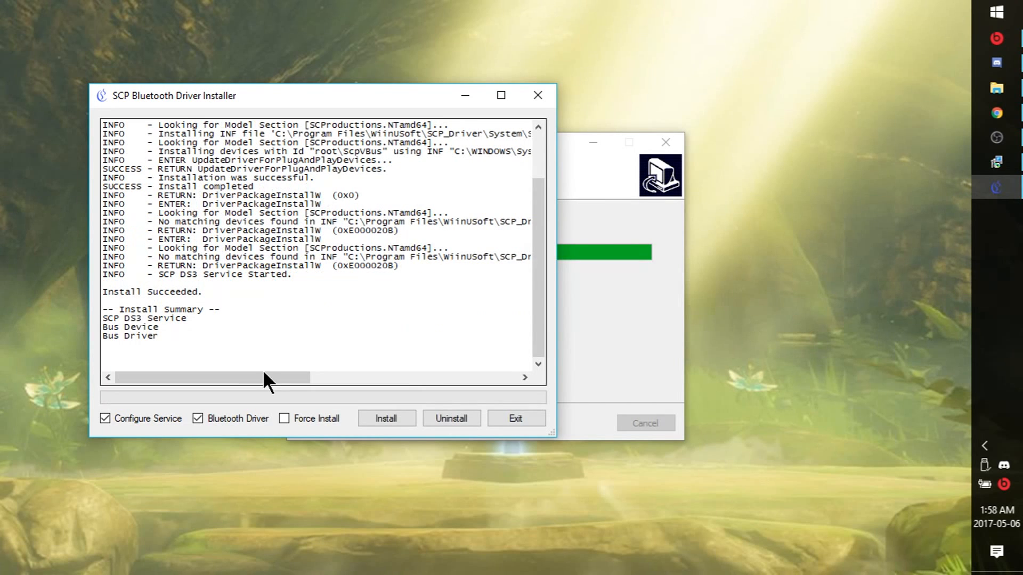
{"action": "mouse_move", "coordinate": [299, 352]}
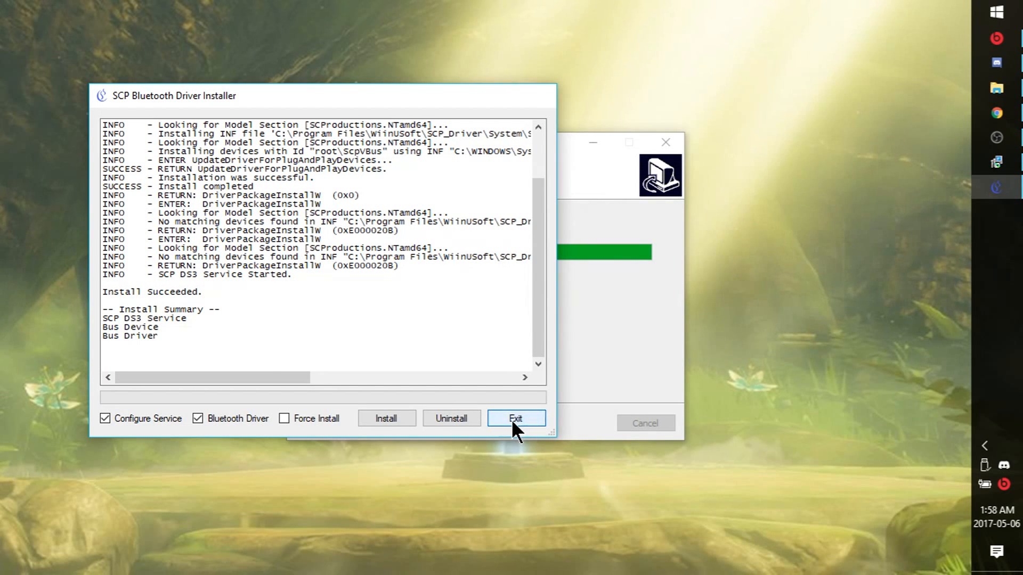
{"action": "left_click", "coordinate": [515, 418]}
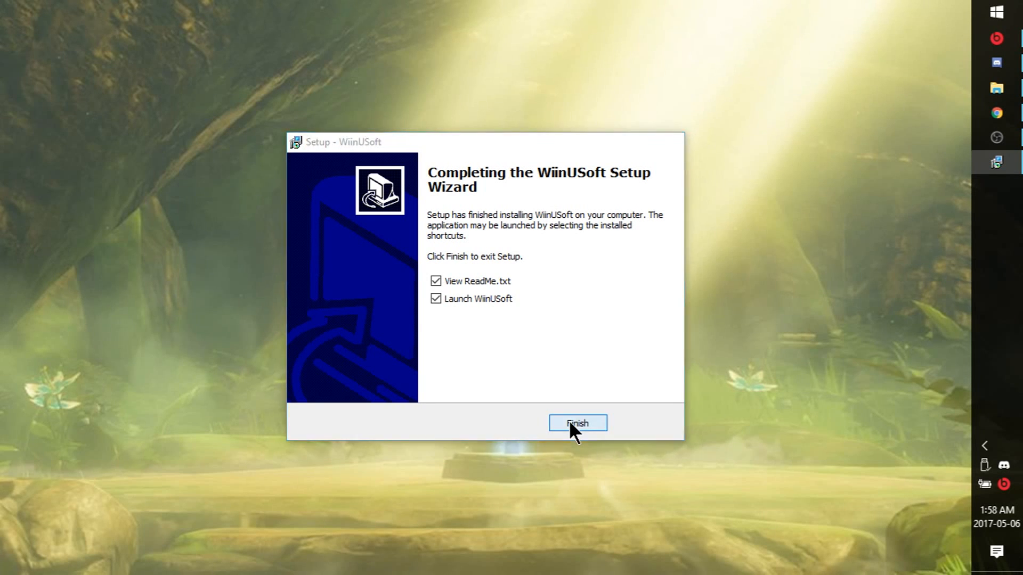
- Finish setup and review the ReadMe's official and third-party supported controllers in Notepad
{"action": "left_click", "coordinate": [576, 422]}
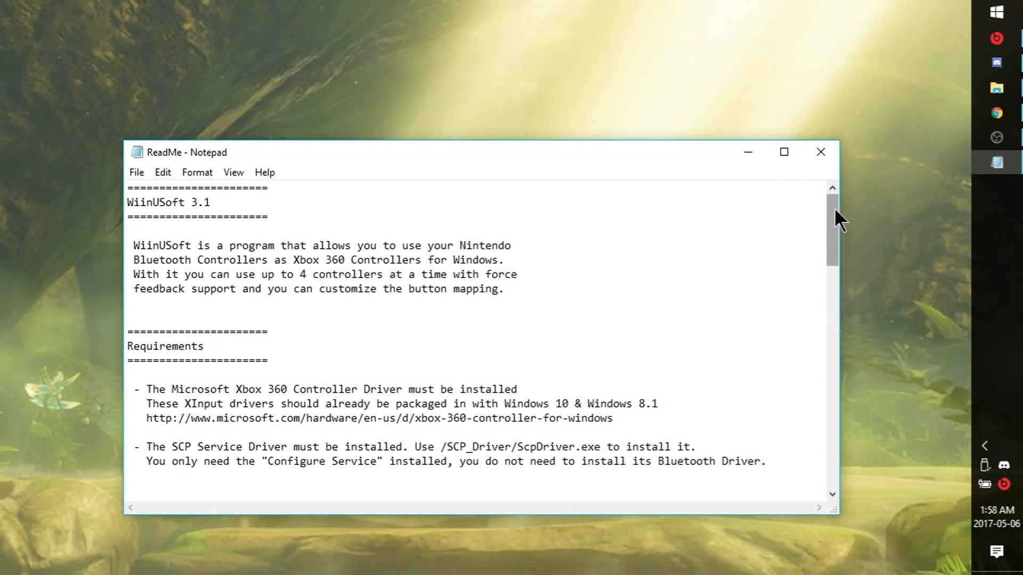
{"action": "scroll", "scroll_direction": "down", "scroll_amount": 3}
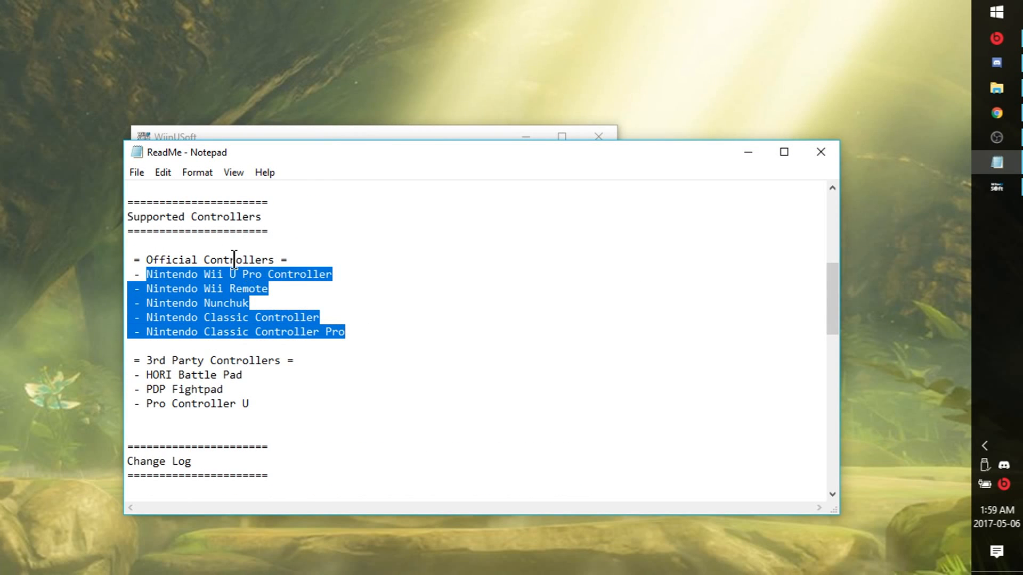
{"action": "mouse_move", "coordinate": [206, 295]}
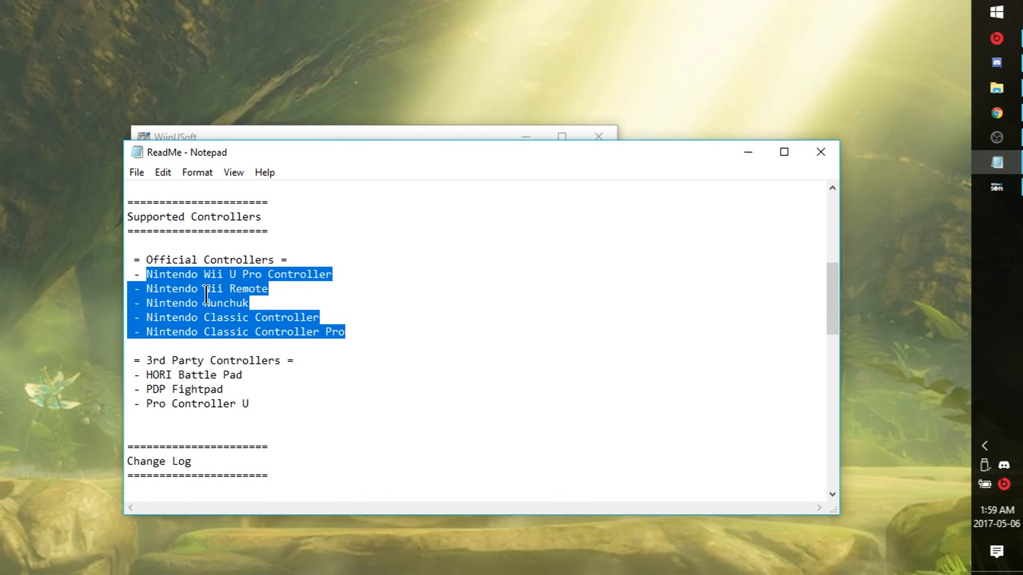
{"action": "mouse_move", "coordinate": [218, 338]}
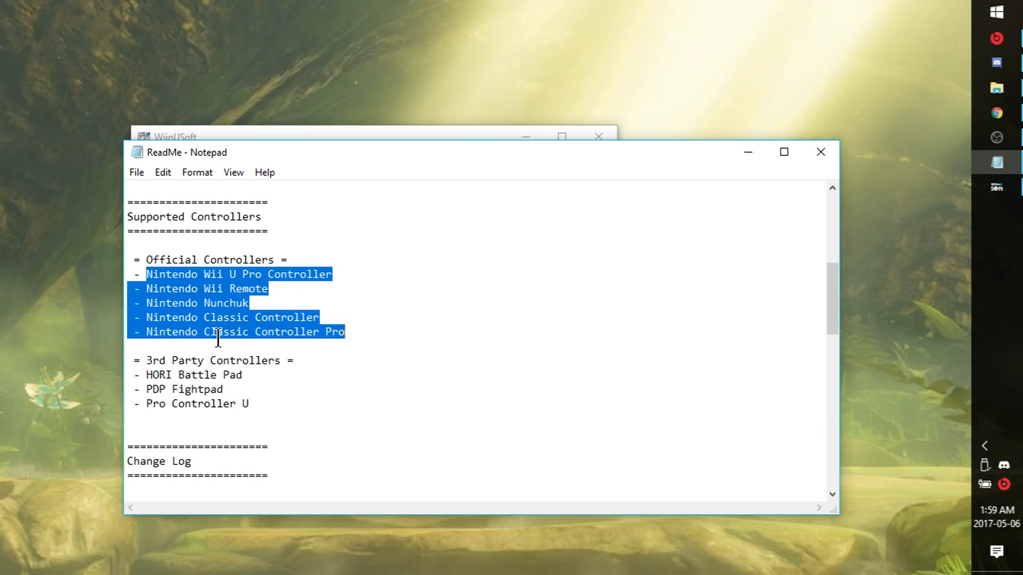
{"action": "mouse_move", "coordinate": [180, 386]}
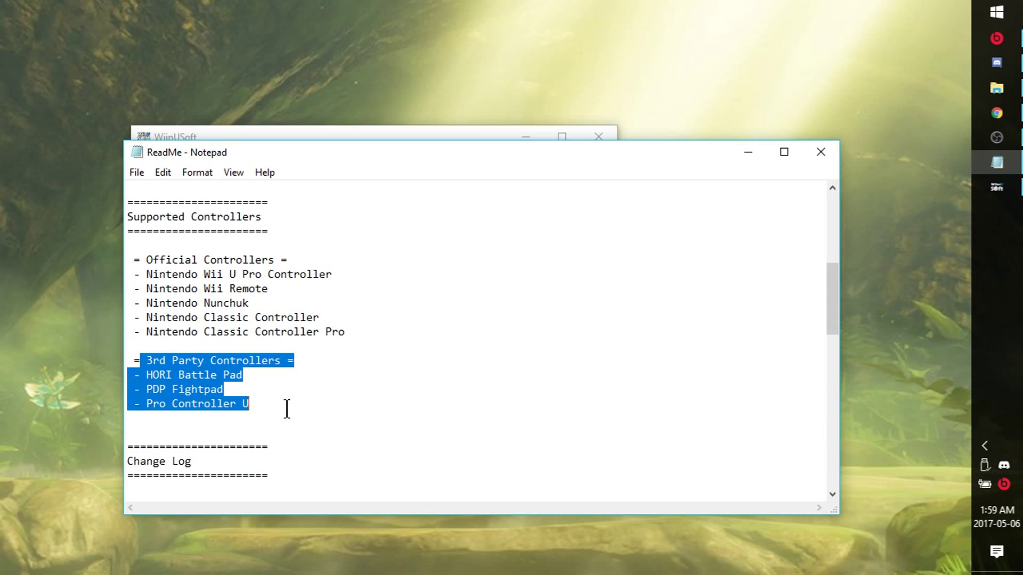
{"action": "left_click", "coordinate": [490, 329]}
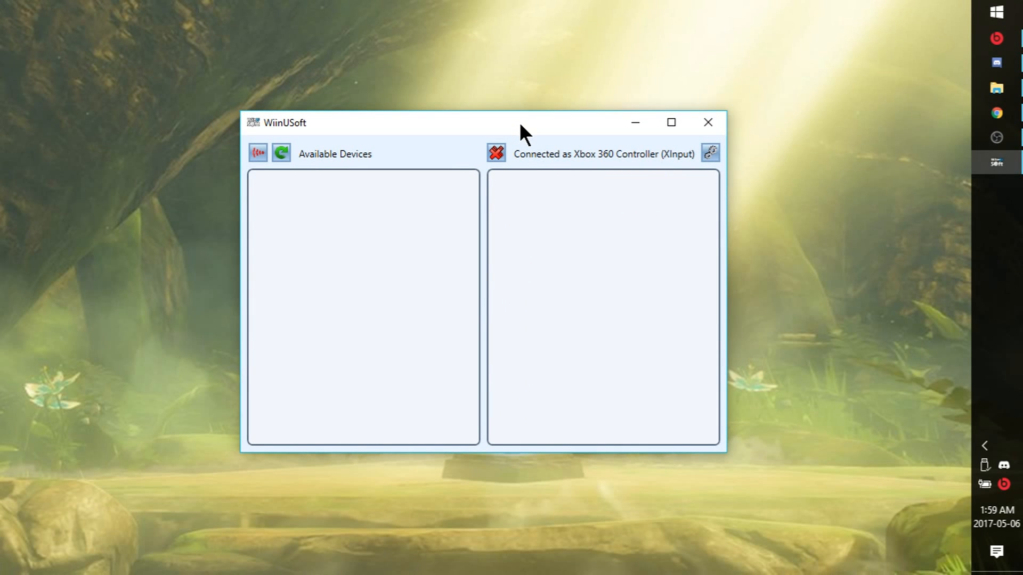
{"action": "mouse_move", "coordinate": [257, 153]}
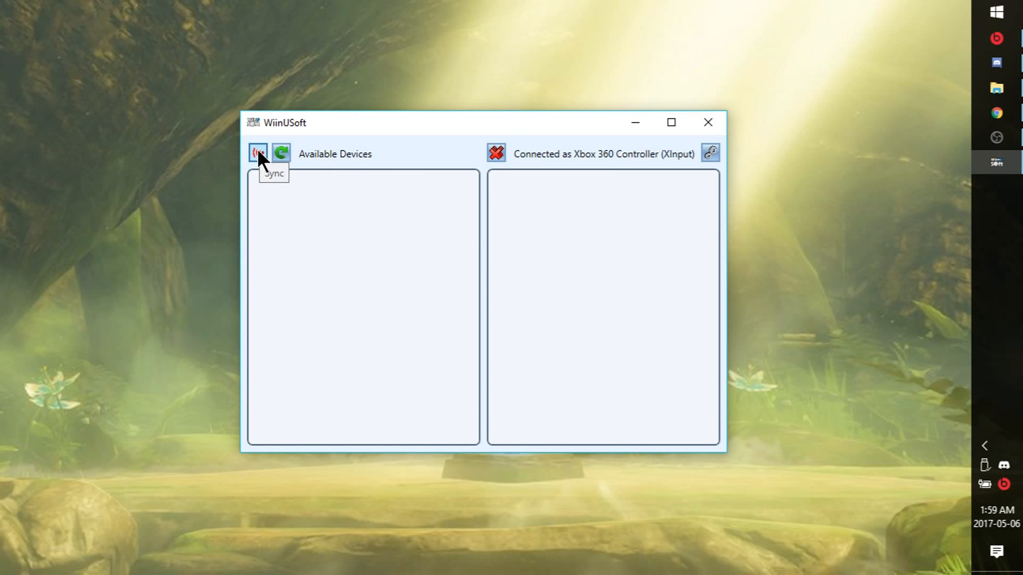
{"action": "mouse_move", "coordinate": [267, 148]}
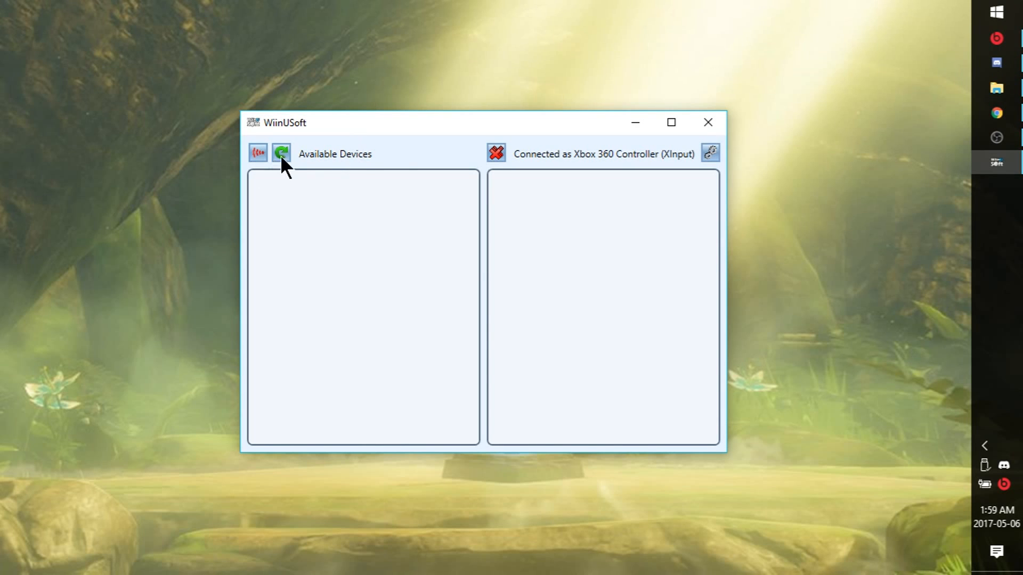
{"action": "mouse_move", "coordinate": [396, 173]}
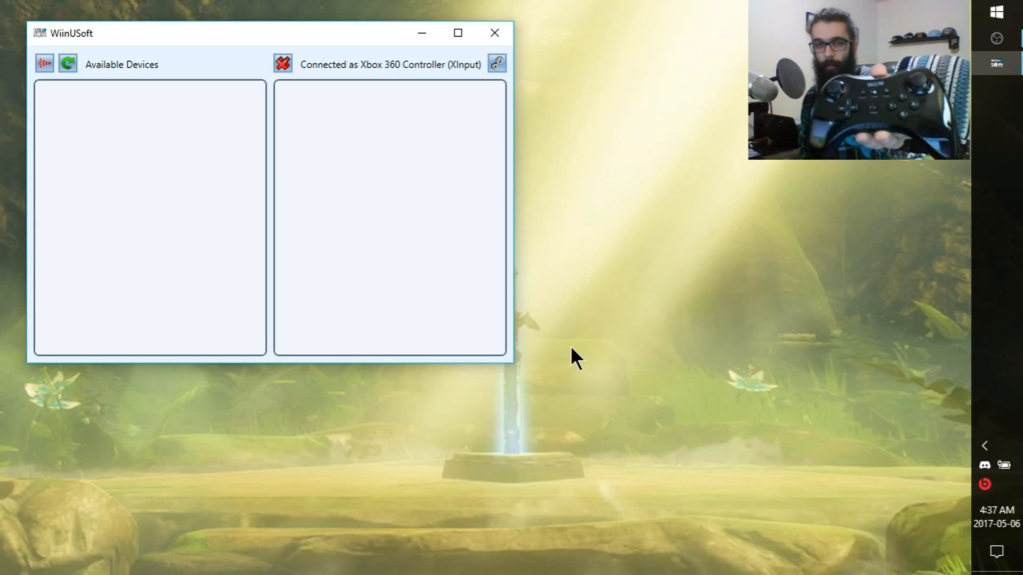
{"action": "mouse_move", "coordinate": [199, 46]}
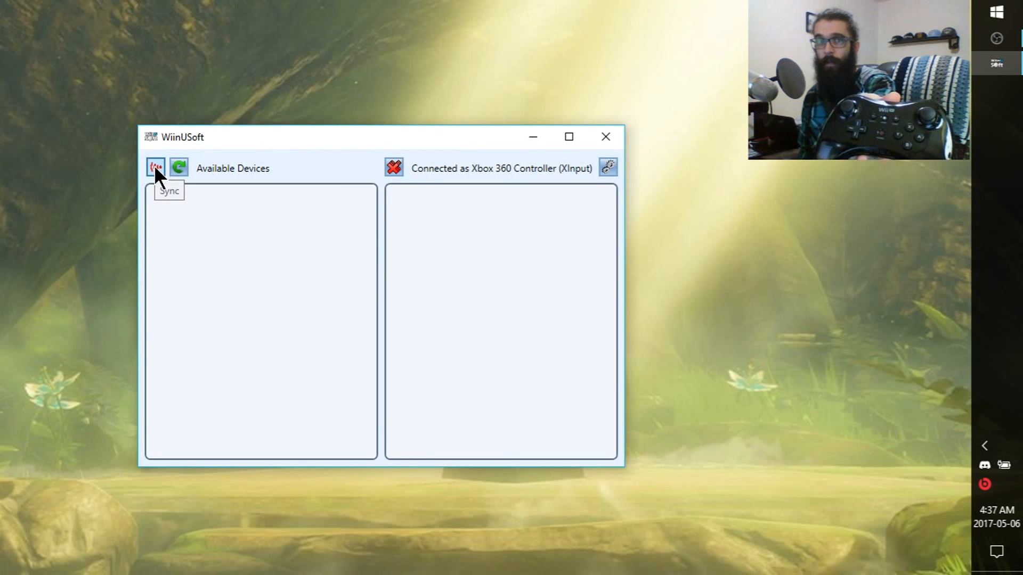
- Sync the Pro Controller so it appears in WiinUSoft's available devices
{"action": "left_click", "coordinate": [155, 168]}
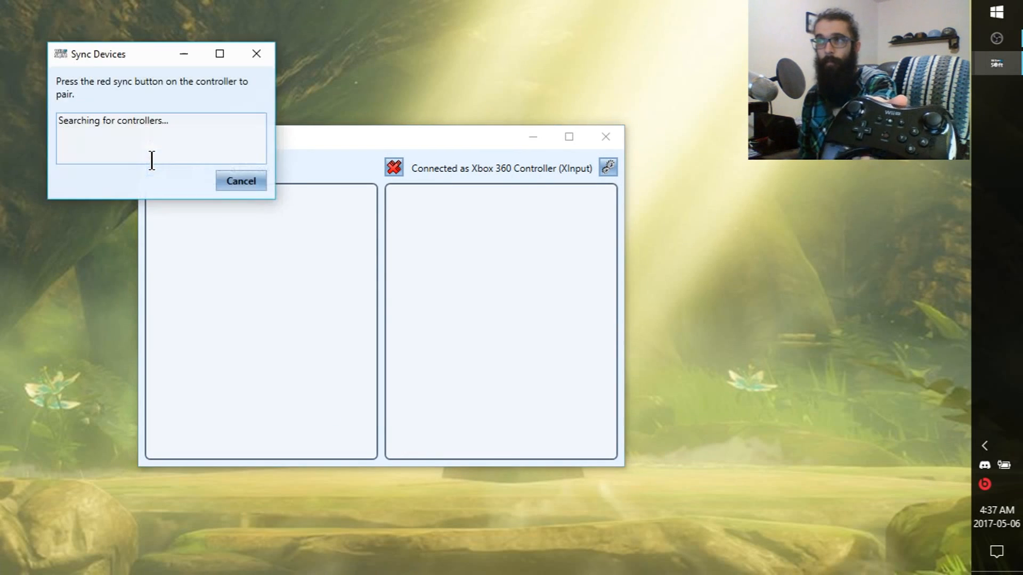
{"action": "left_click_drag", "start_coordinate": [98, 53], "coordinate": [203, 208]}
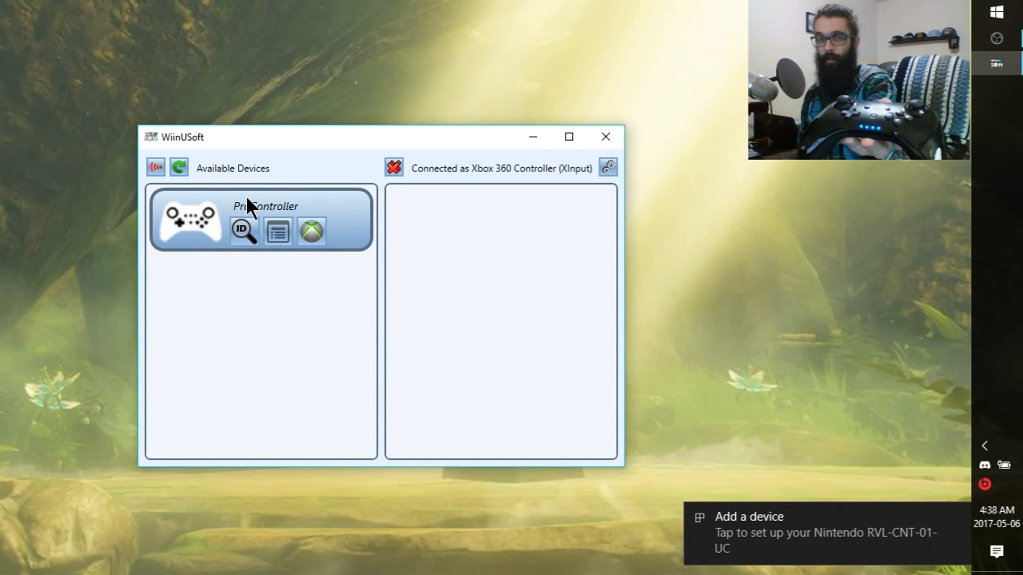
{"action": "mouse_move", "coordinate": [781, 428]}
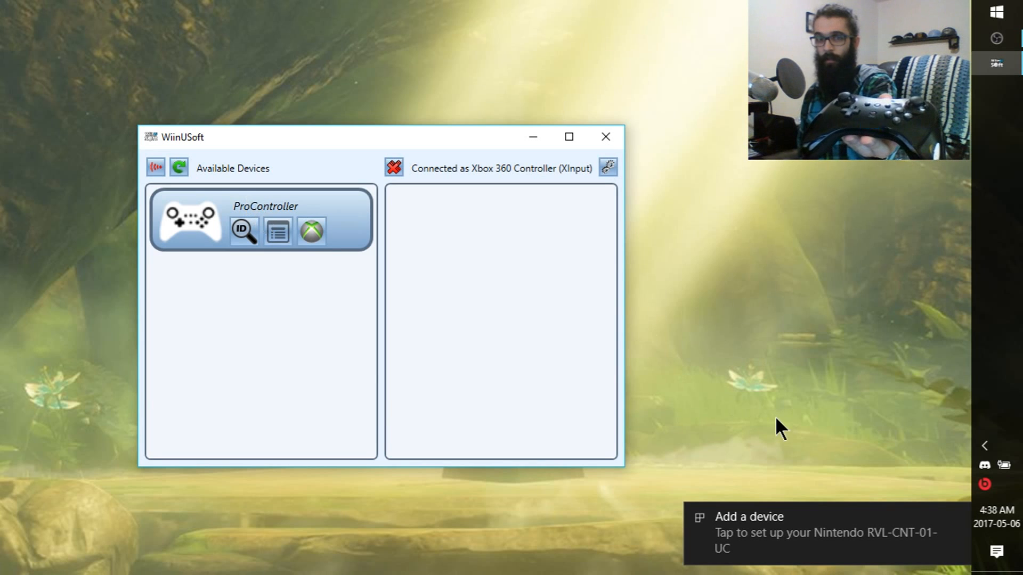
{"action": "mouse_move", "coordinate": [756, 537]}
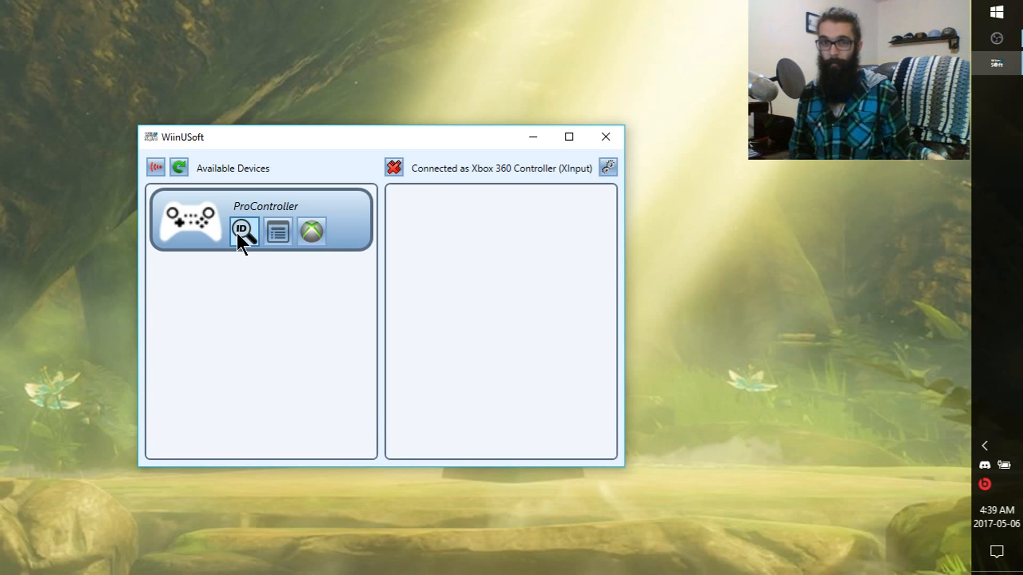
{"action": "mouse_move", "coordinate": [311, 232]}
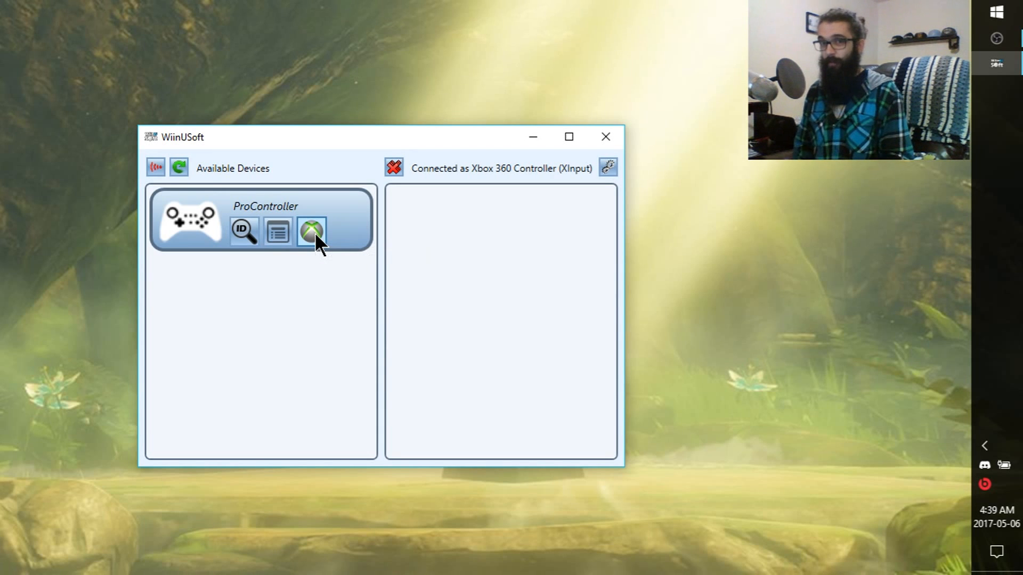
- Attach the ProController as Xbox 360 Controller 1
{"action": "left_click", "coordinate": [312, 232]}
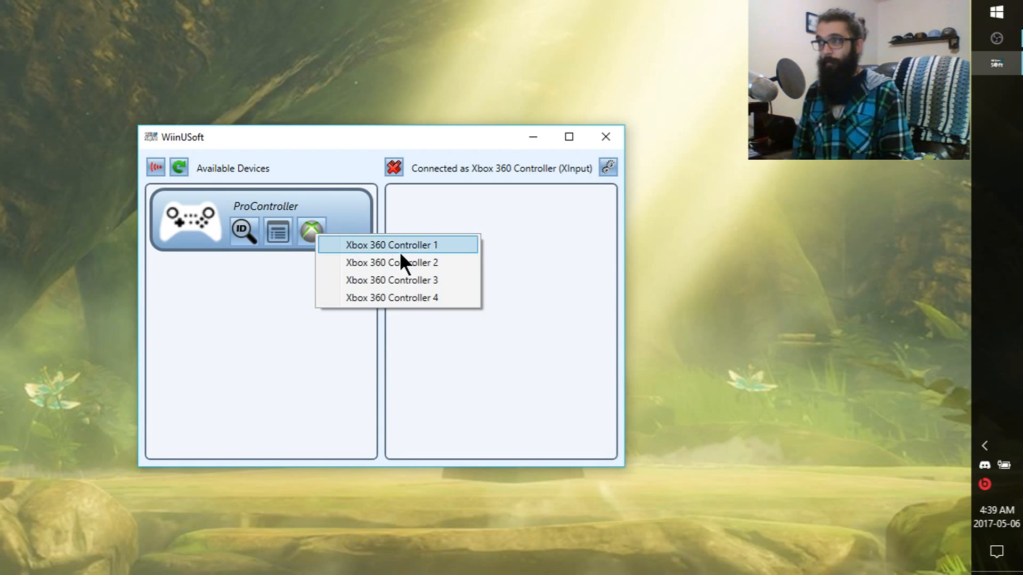
{"action": "left_click", "coordinate": [392, 244]}
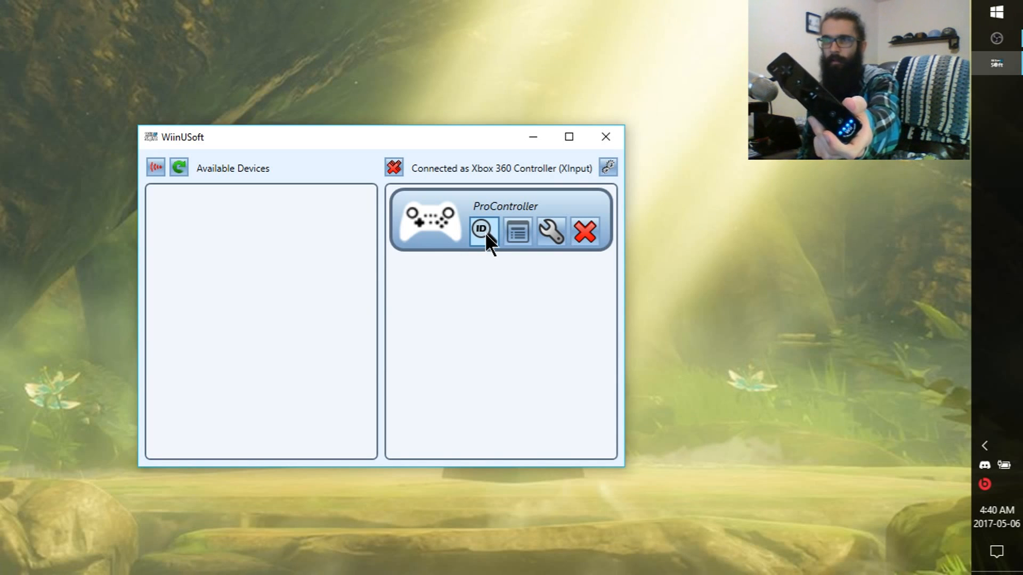
- Identify the ProController and the newly connected Wiimote, then view the ProController's button mapping
{"action": "left_click", "coordinate": [155, 168]}
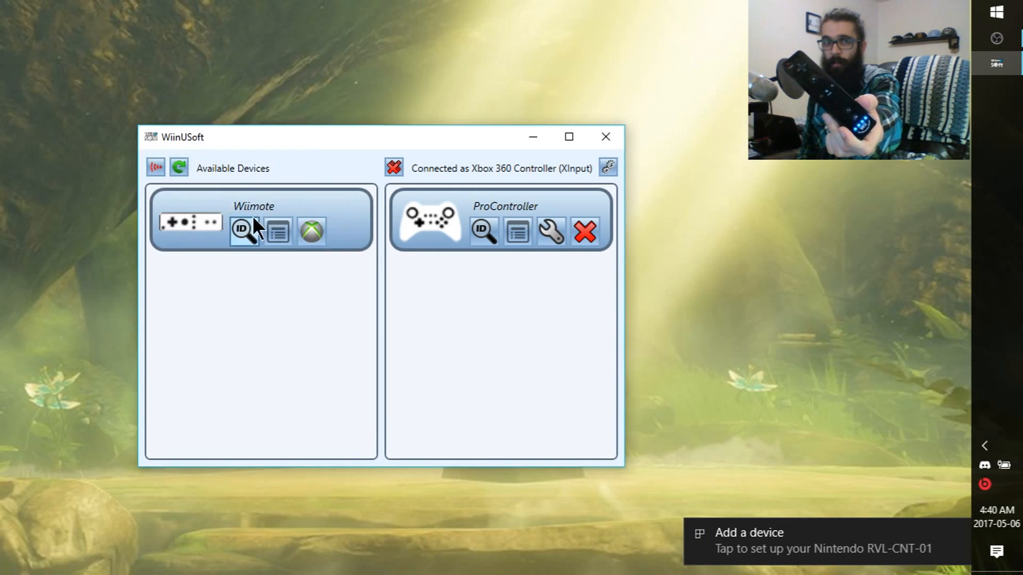
{"action": "mouse_move", "coordinate": [242, 230]}
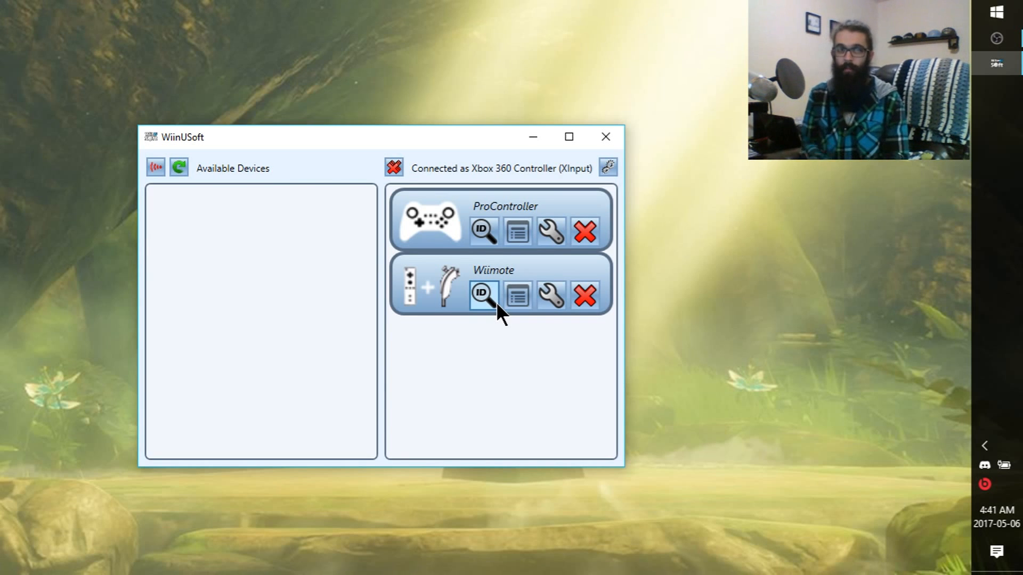
{"action": "left_click", "coordinate": [482, 295]}
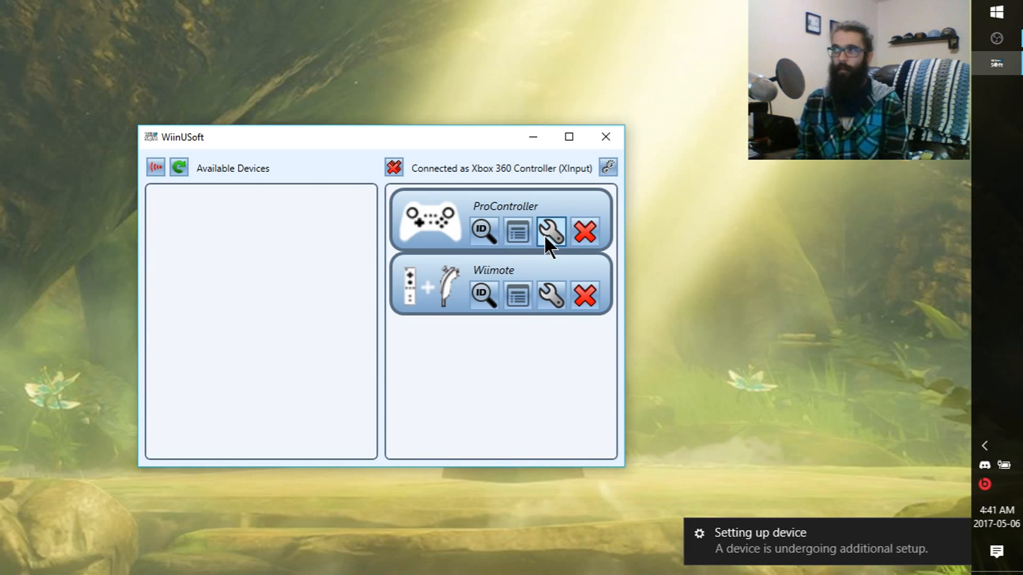
{"action": "left_click", "coordinate": [550, 233]}
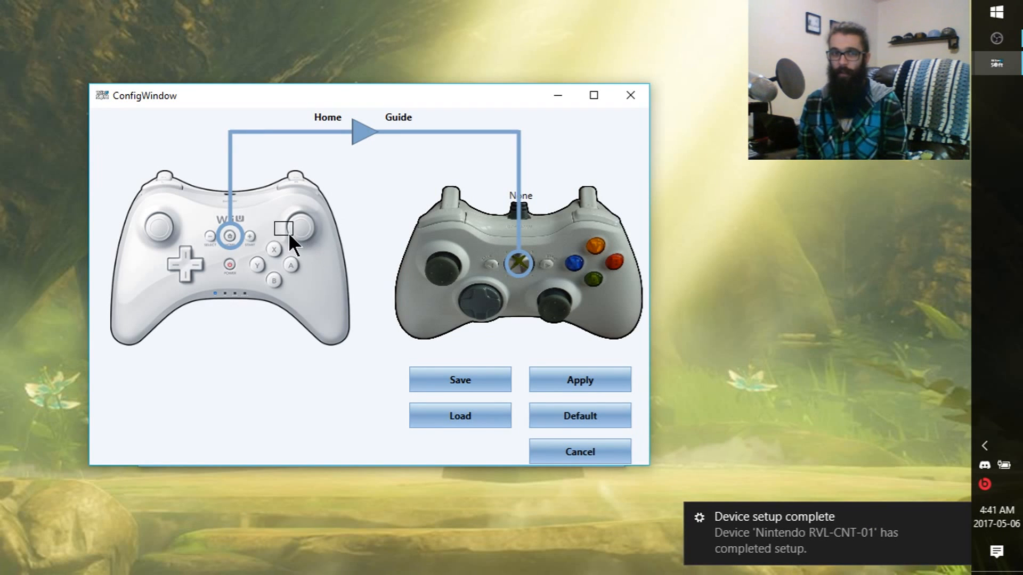
{"action": "mouse_move", "coordinate": [198, 274]}
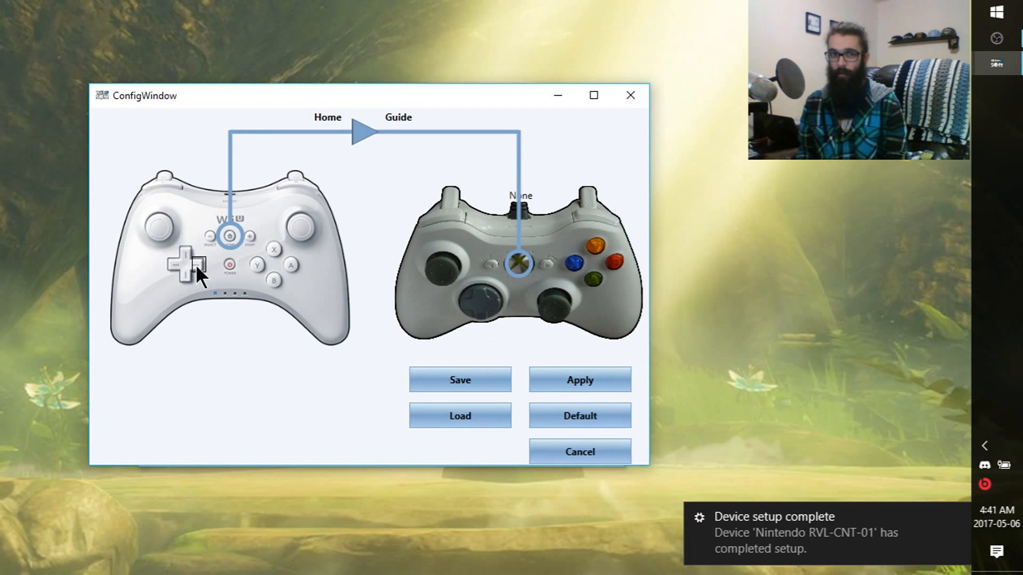
{"action": "mouse_move", "coordinate": [143, 230]}
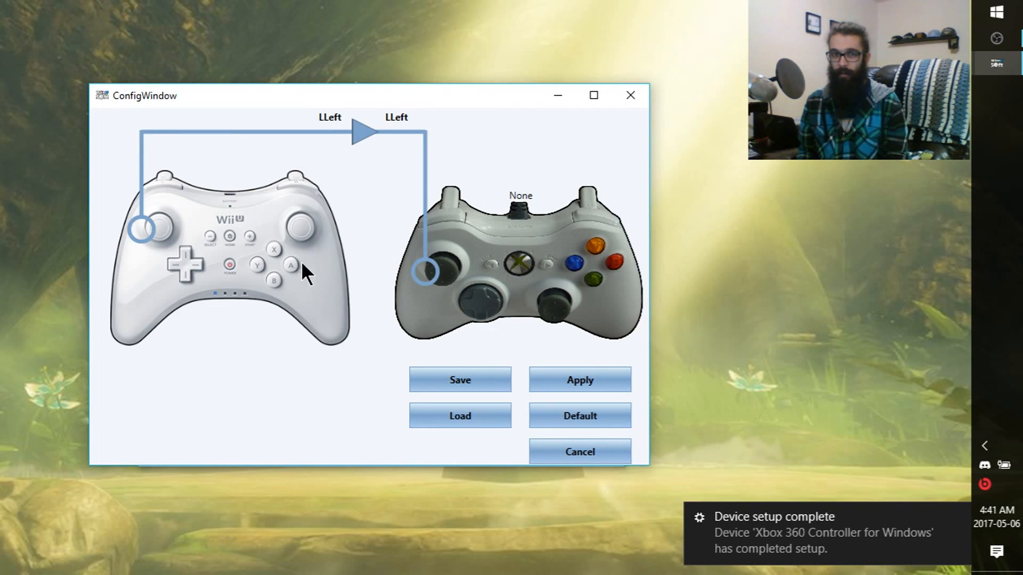
{"action": "mouse_move", "coordinate": [424, 284]}
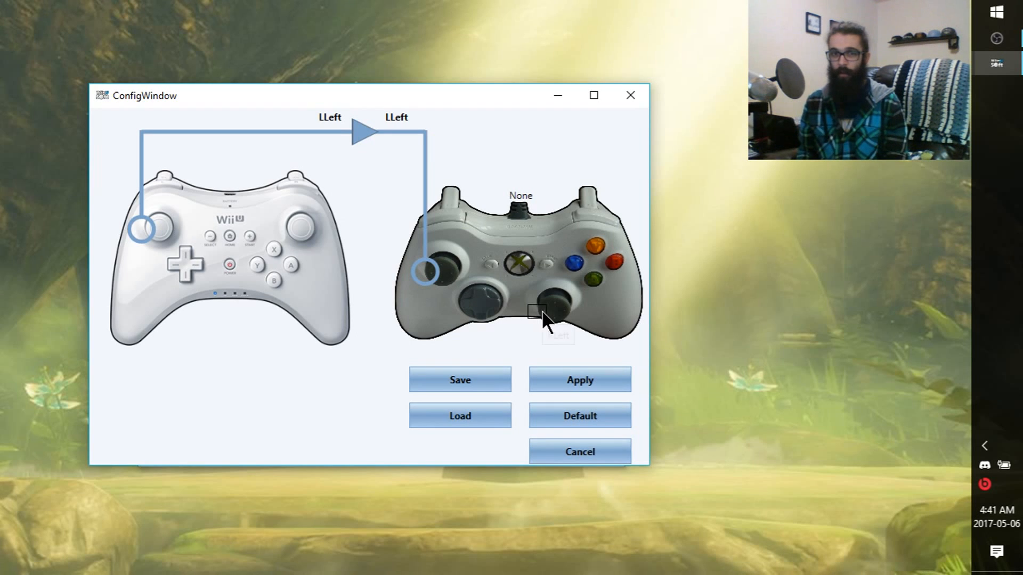
- Map left stick left to RLeft and A to X, save as ProController_profile, and apply
{"action": "left_click", "coordinate": [537, 312]}
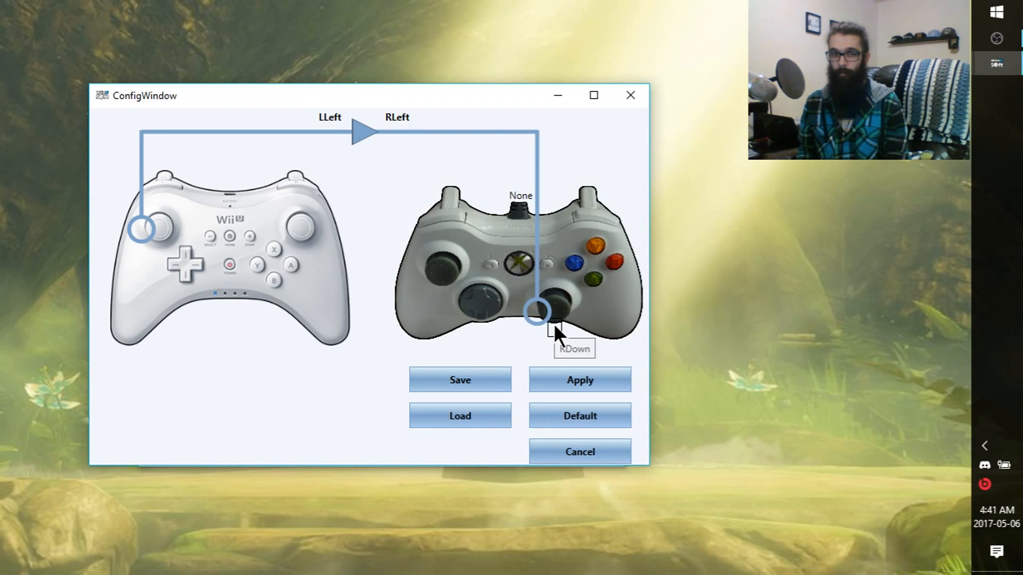
{"action": "mouse_move", "coordinate": [319, 273]}
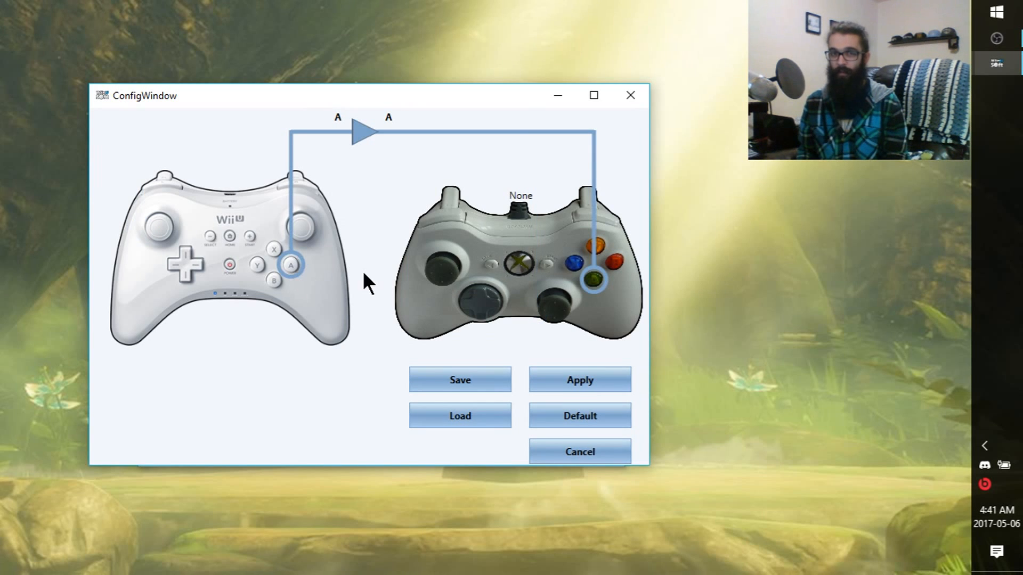
{"action": "left_click", "coordinate": [572, 264]}
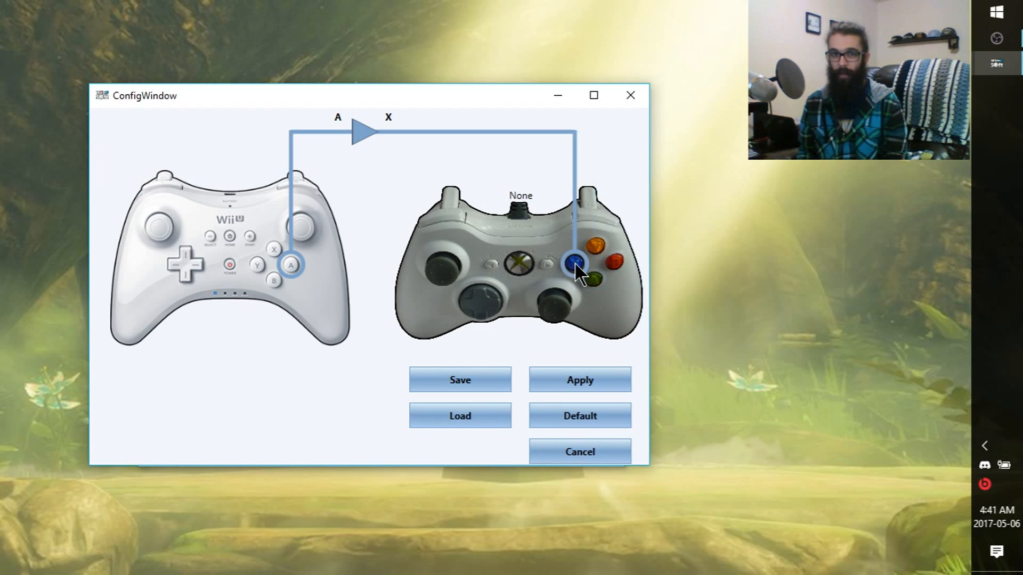
{"action": "mouse_move", "coordinate": [459, 381]}
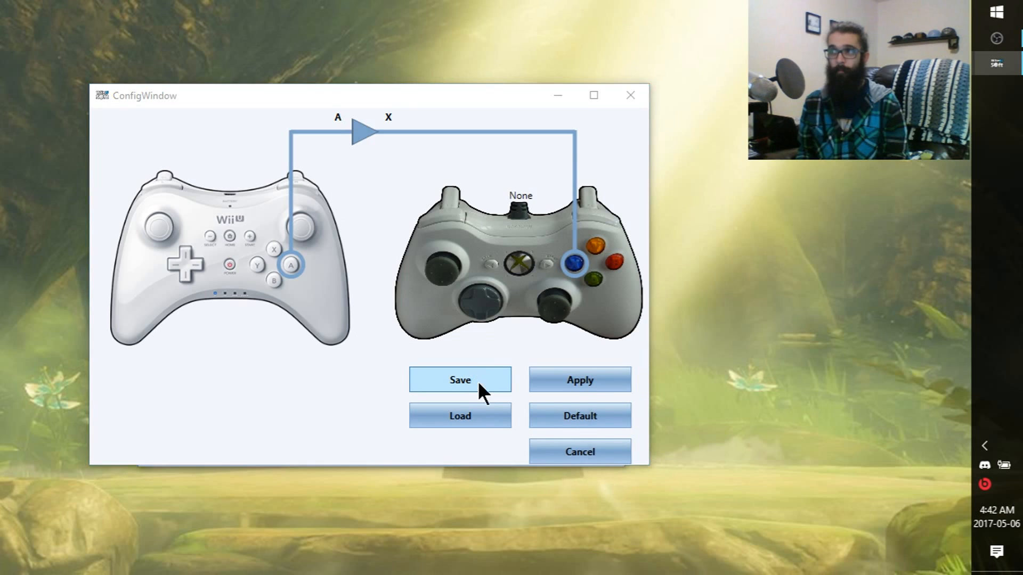
{"action": "left_click", "coordinate": [459, 380]}
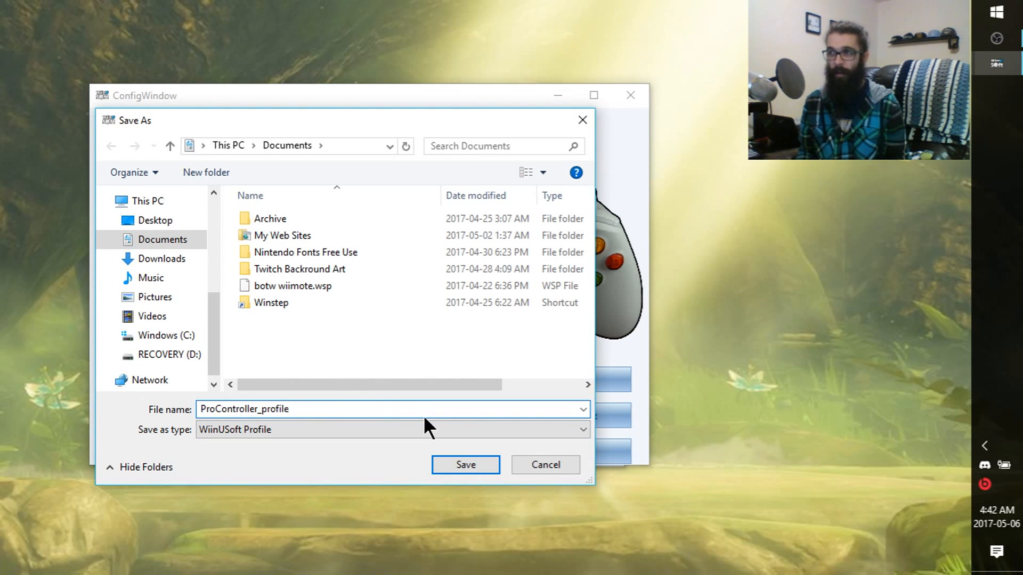
{"action": "left_click", "coordinate": [465, 464]}
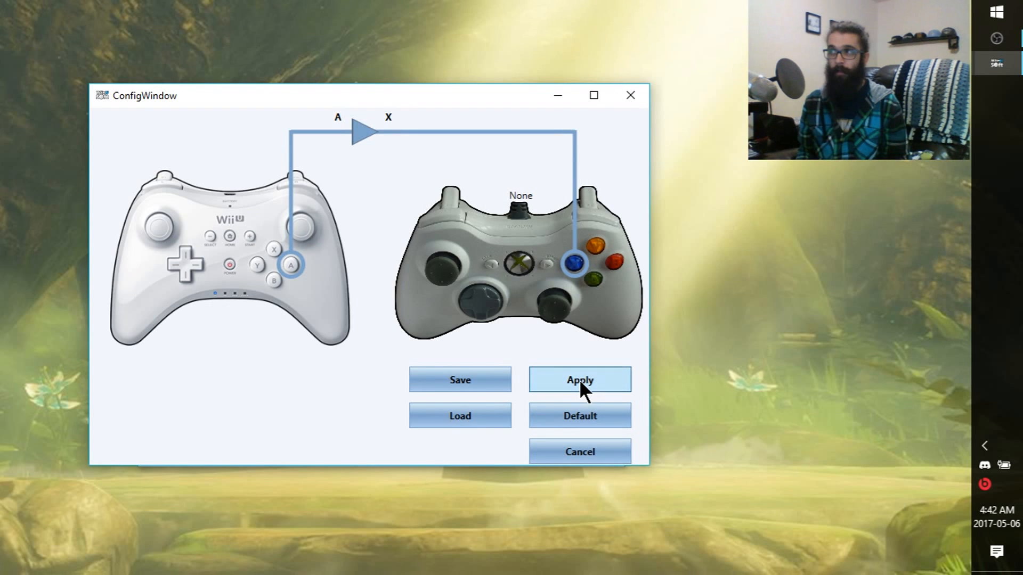
{"action": "left_click", "coordinate": [578, 380]}
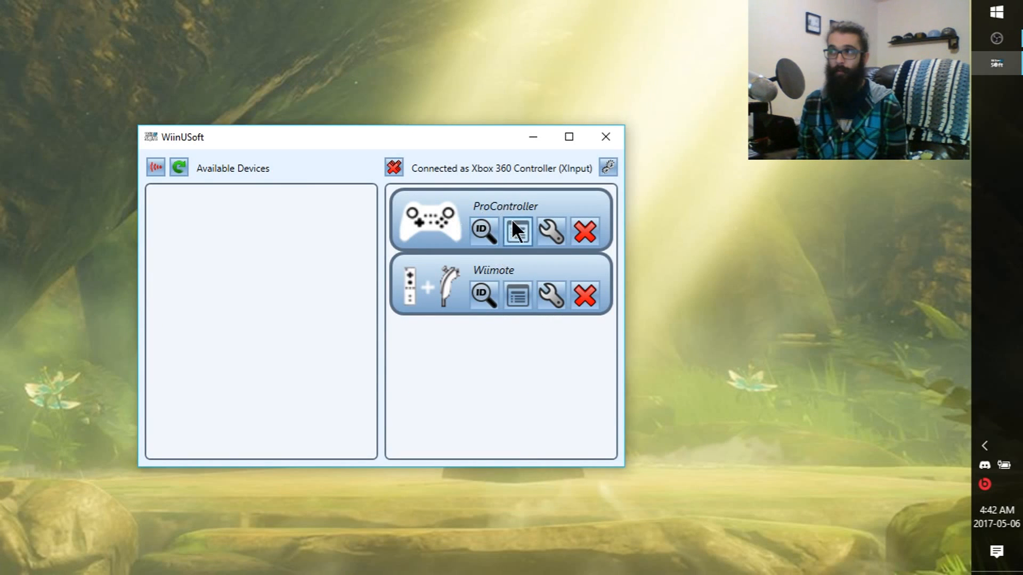
{"action": "mouse_move", "coordinate": [517, 232]}
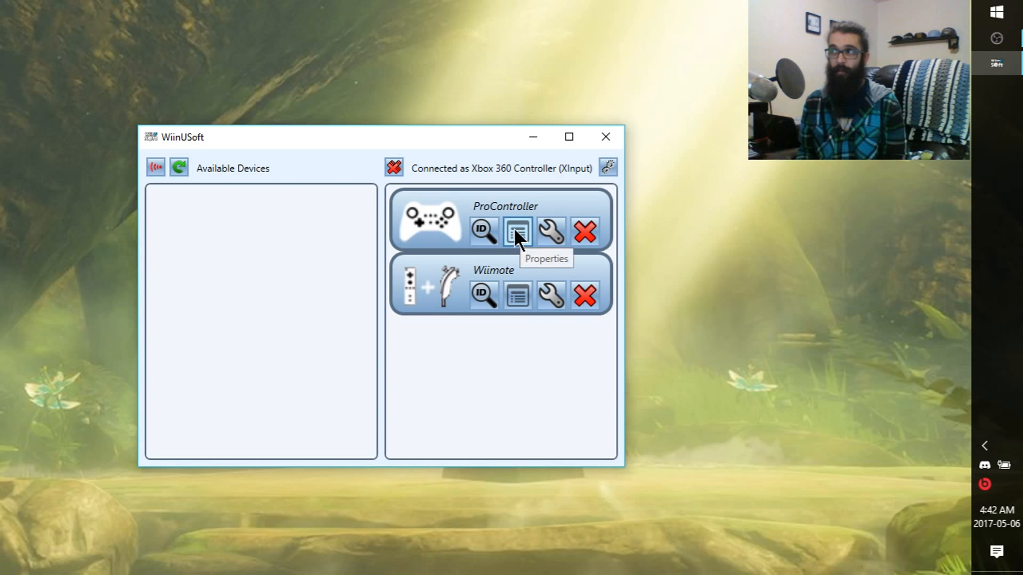
- Set the ProController to auto-connect as Controller 1 with default profile ProController_profile.wsp, and save
{"action": "left_click", "coordinate": [517, 232]}
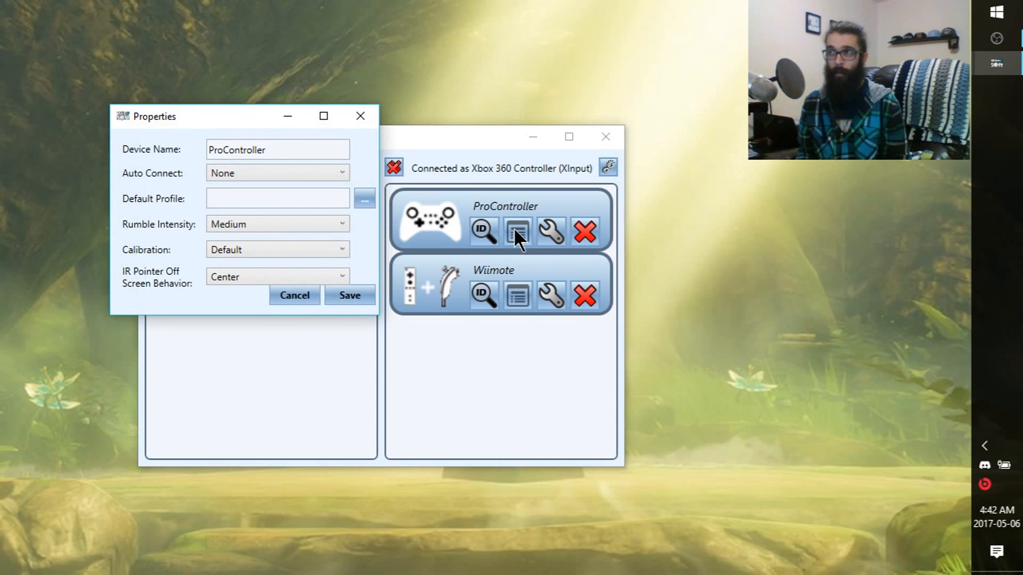
{"action": "mouse_move", "coordinate": [319, 183]}
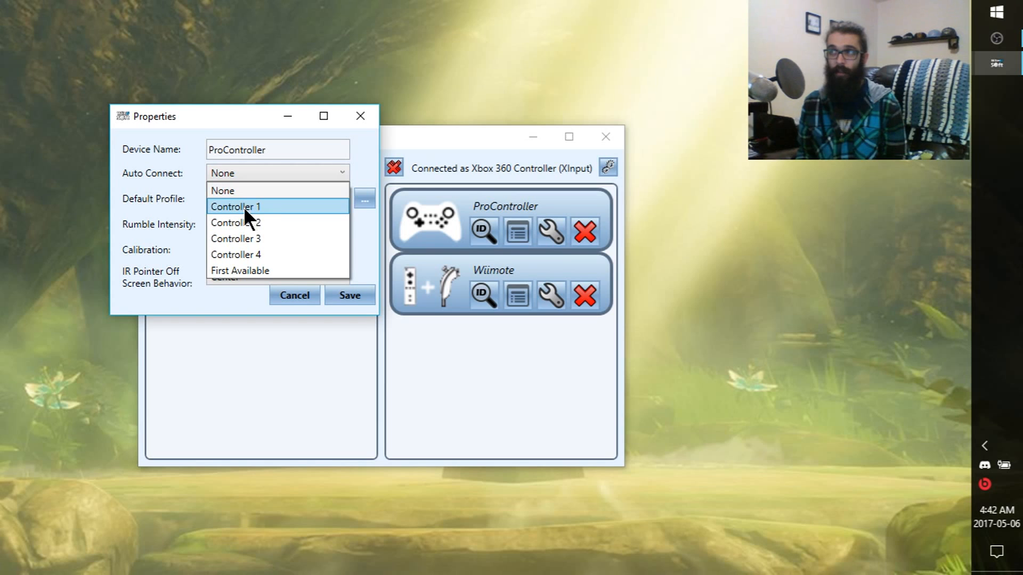
{"action": "left_click", "coordinate": [235, 207]}
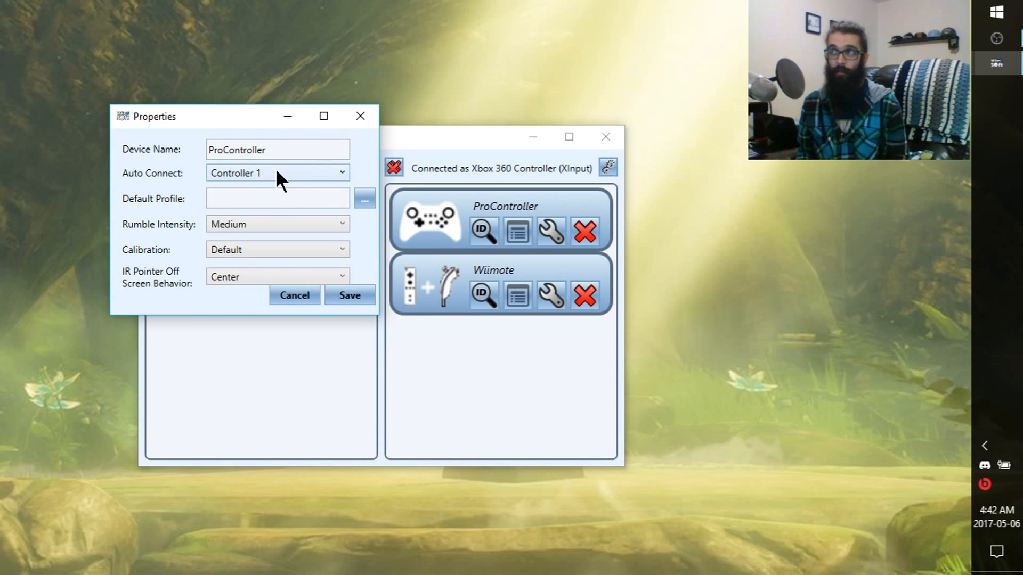
{"action": "mouse_move", "coordinate": [303, 182]}
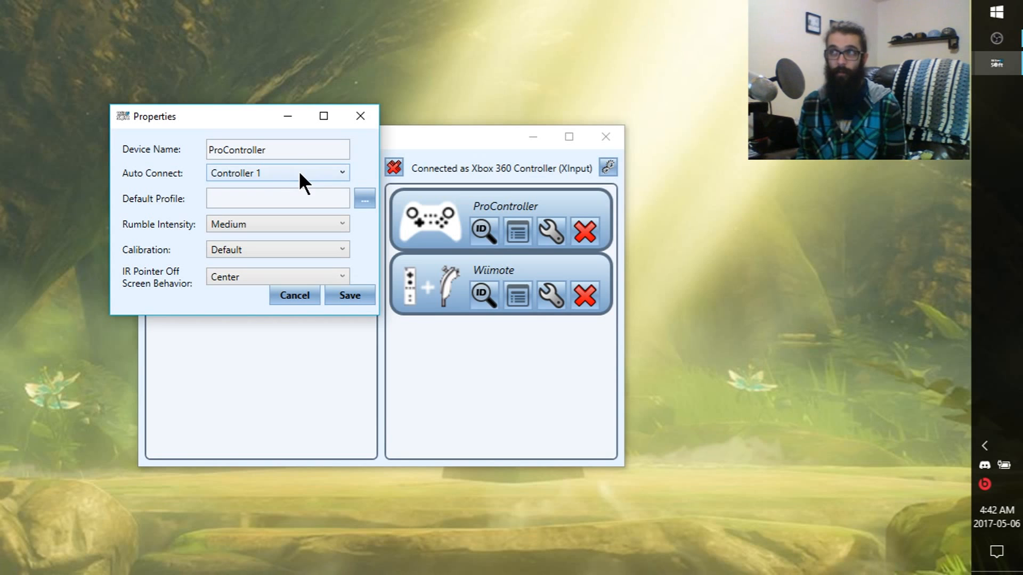
{"action": "mouse_move", "coordinate": [270, 187]}
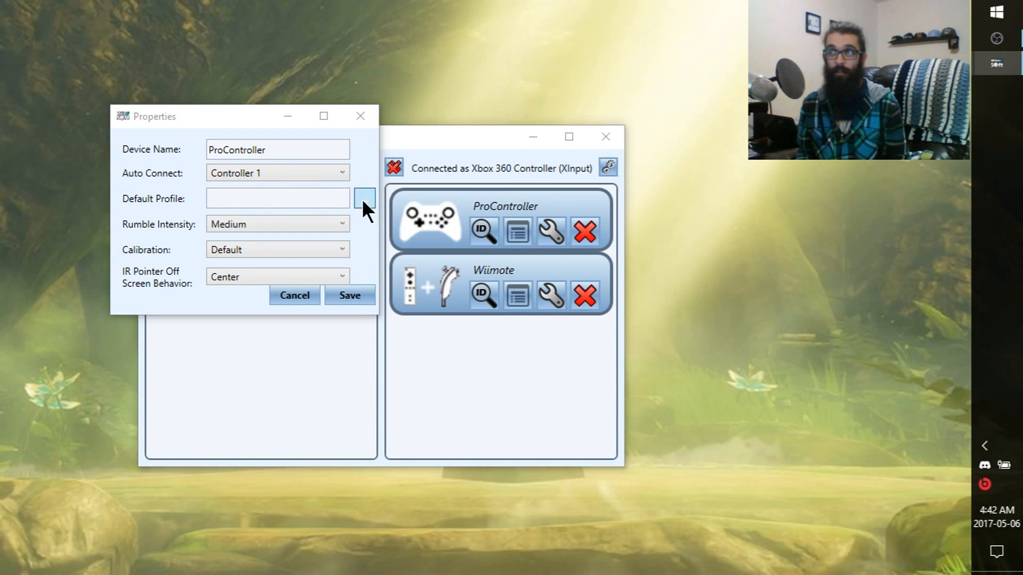
{"action": "left_click", "coordinate": [363, 198]}
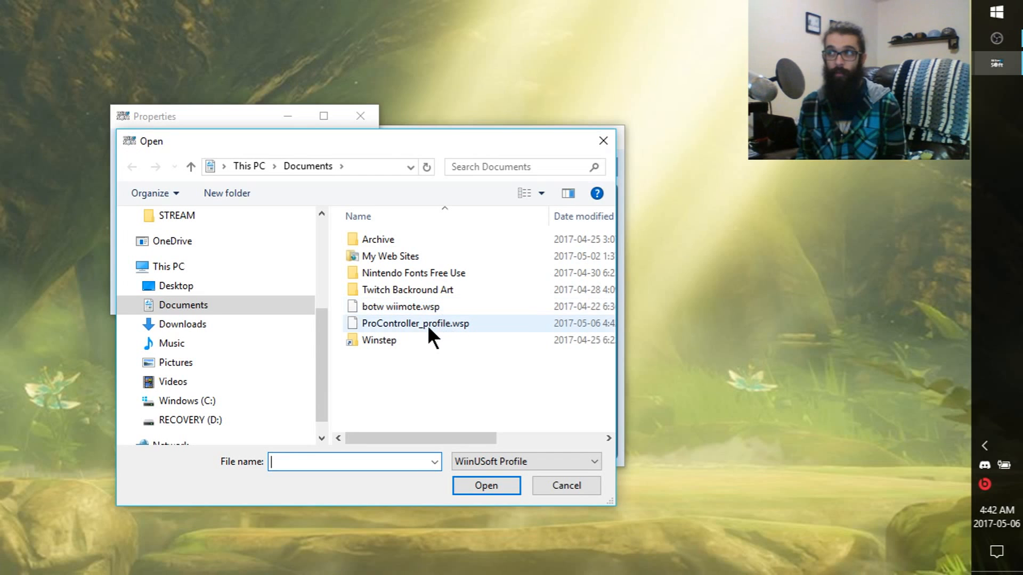
{"action": "left_click", "coordinate": [416, 323]}
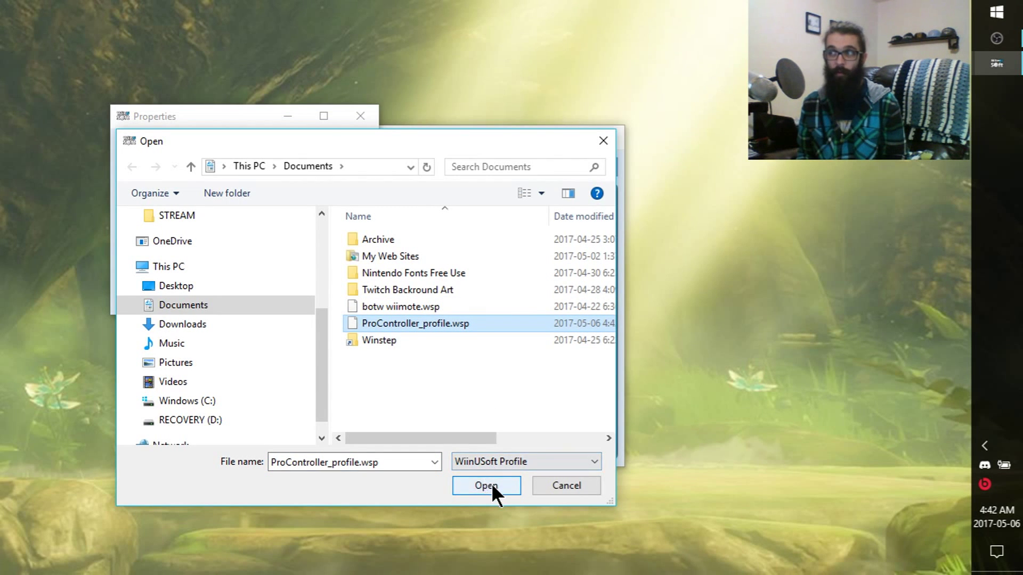
{"action": "left_click", "coordinate": [485, 486]}
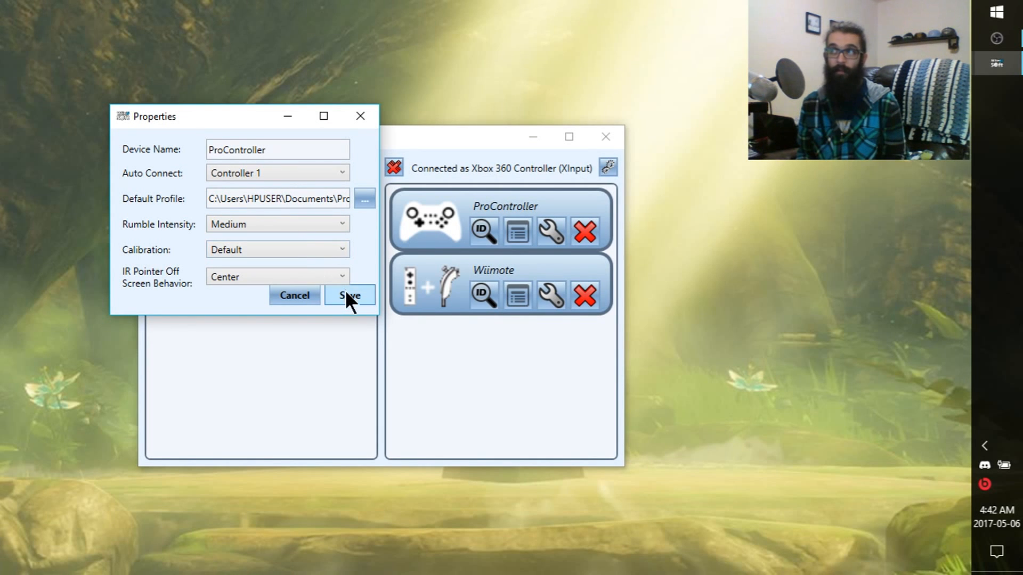
{"action": "left_click", "coordinate": [350, 295]}
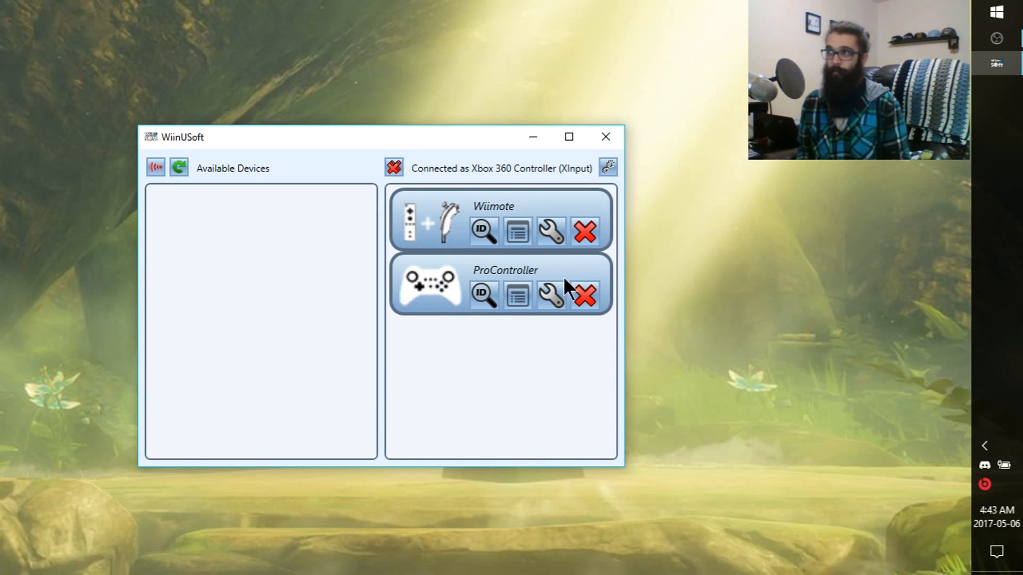
{"action": "mouse_move", "coordinate": [550, 232]}
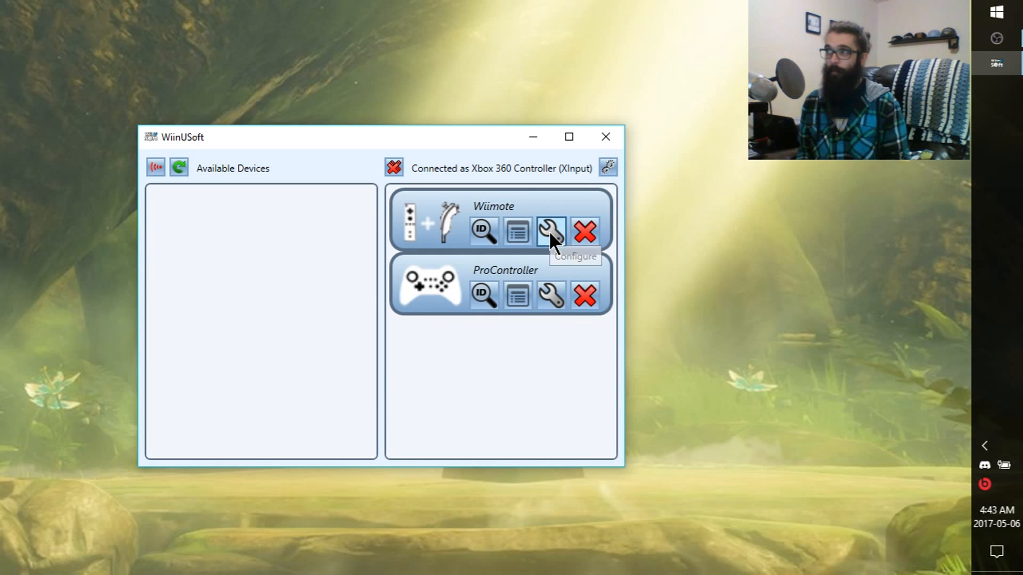
- Map the Wiimote's IR X+ to right stick right and IR Y+ to right stick up
{"action": "left_click", "coordinate": [550, 231]}
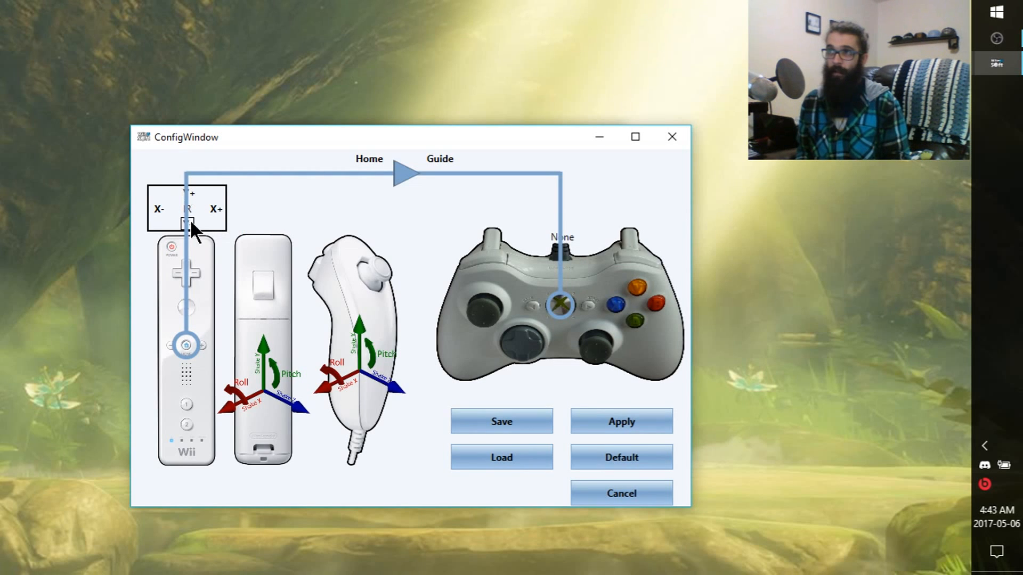
{"action": "mouse_move", "coordinate": [185, 221]}
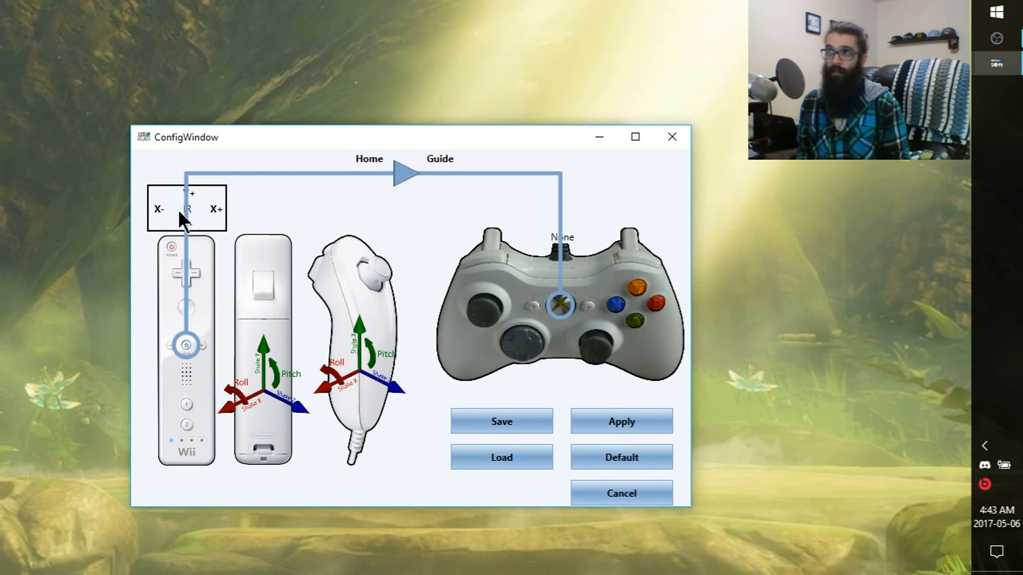
{"action": "mouse_move", "coordinate": [212, 221]}
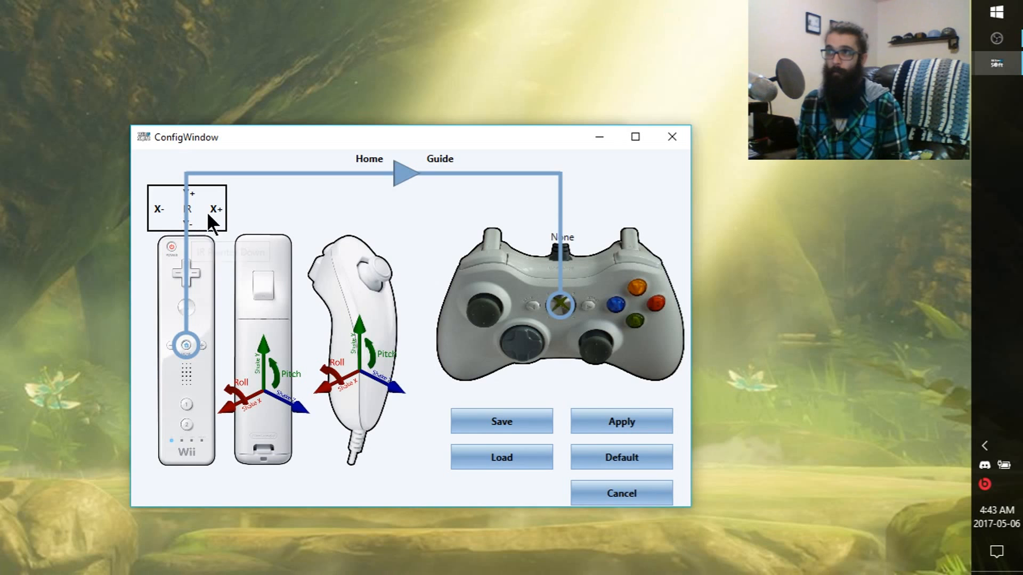
{"action": "mouse_move", "coordinate": [216, 209]}
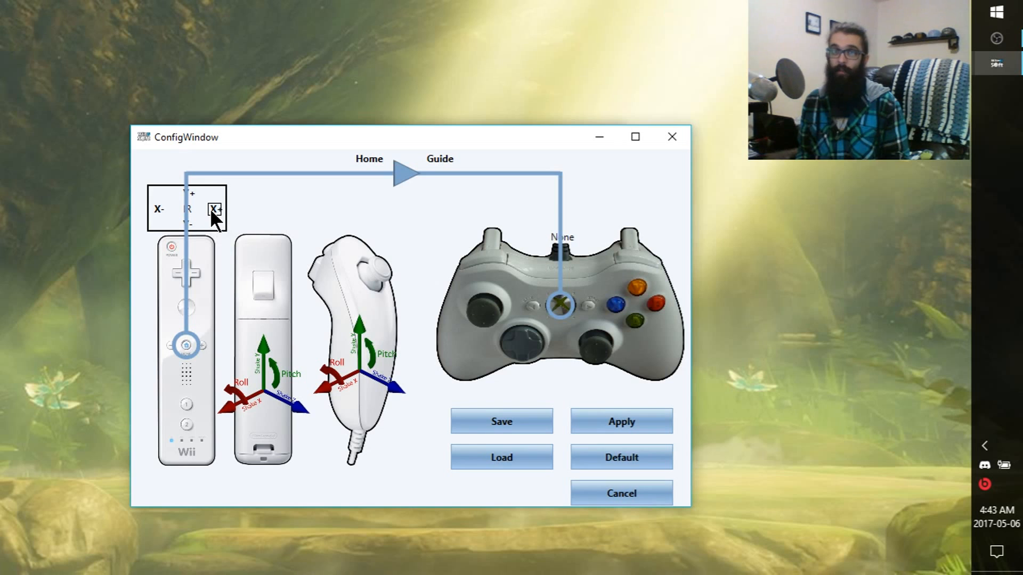
{"action": "left_click", "coordinate": [215, 209]}
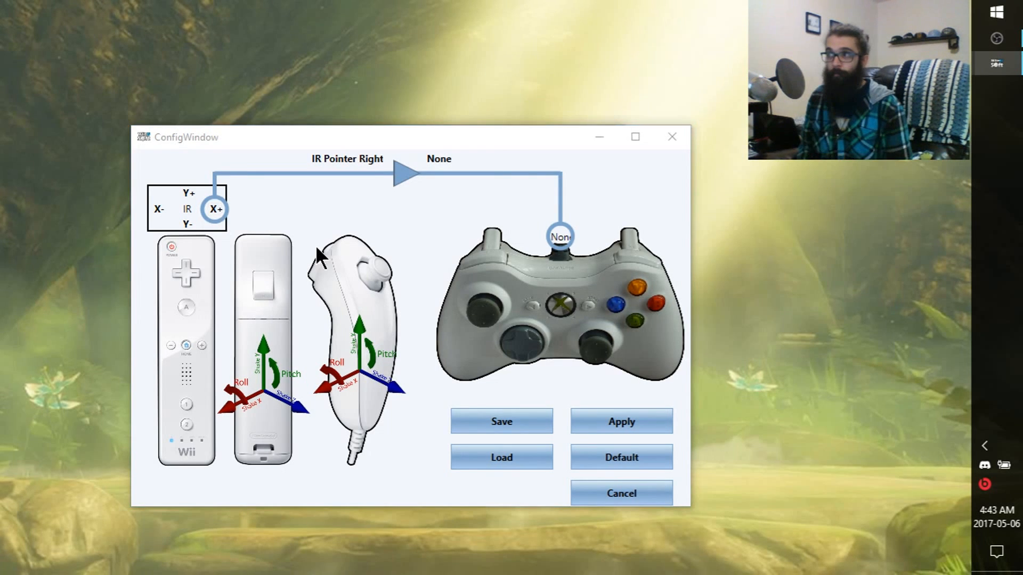
{"action": "mouse_move", "coordinate": [616, 358]}
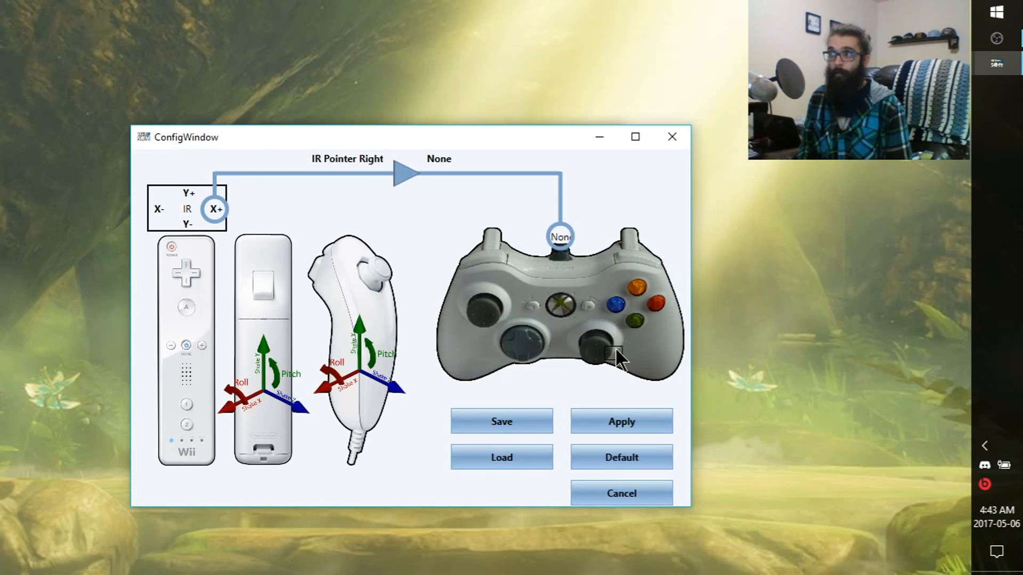
{"action": "left_click", "coordinate": [612, 352]}
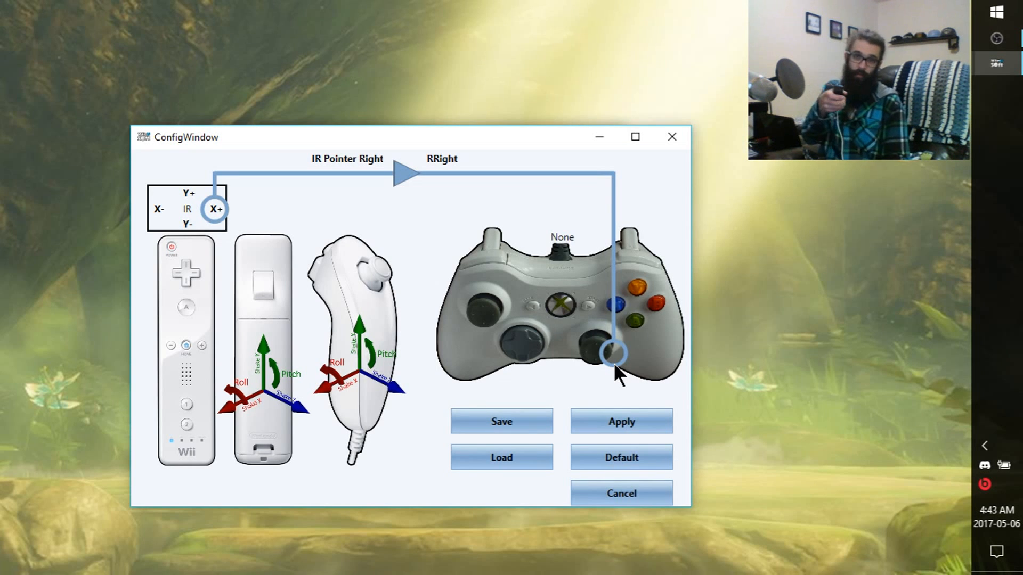
{"action": "mouse_move", "coordinate": [156, 176]}
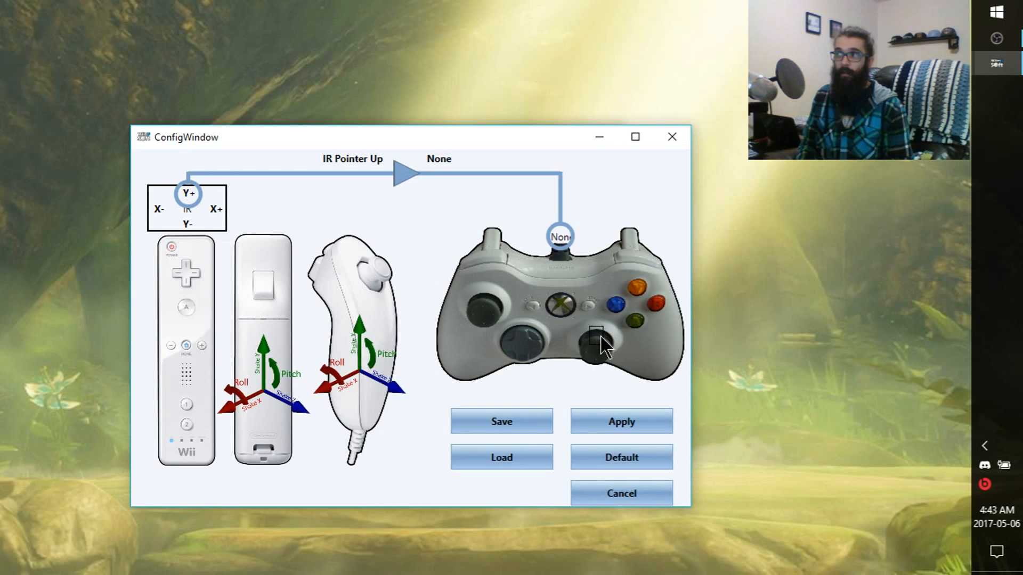
{"action": "left_click", "coordinate": [594, 342]}
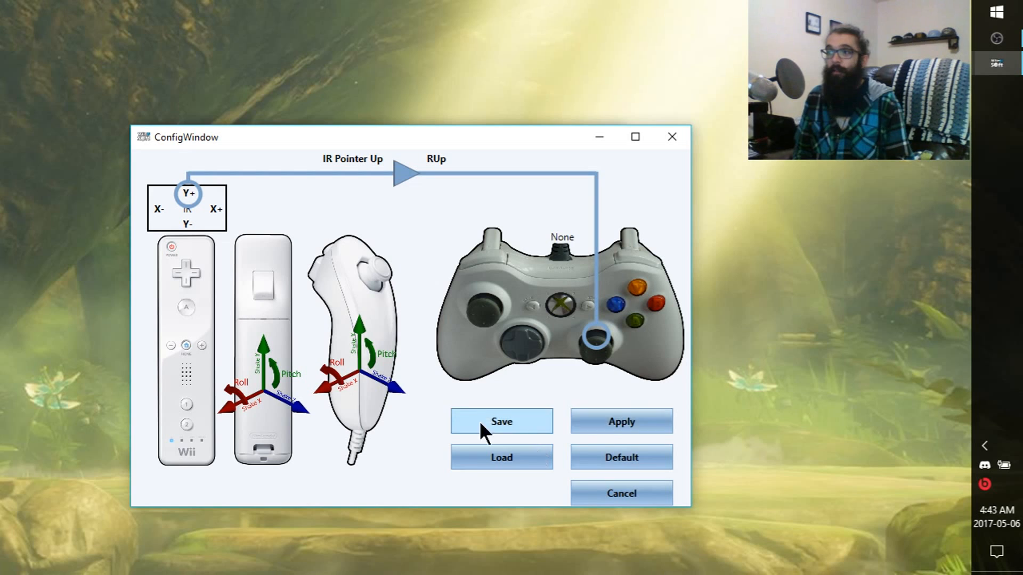
{"action": "mouse_move", "coordinate": [375, 349]}
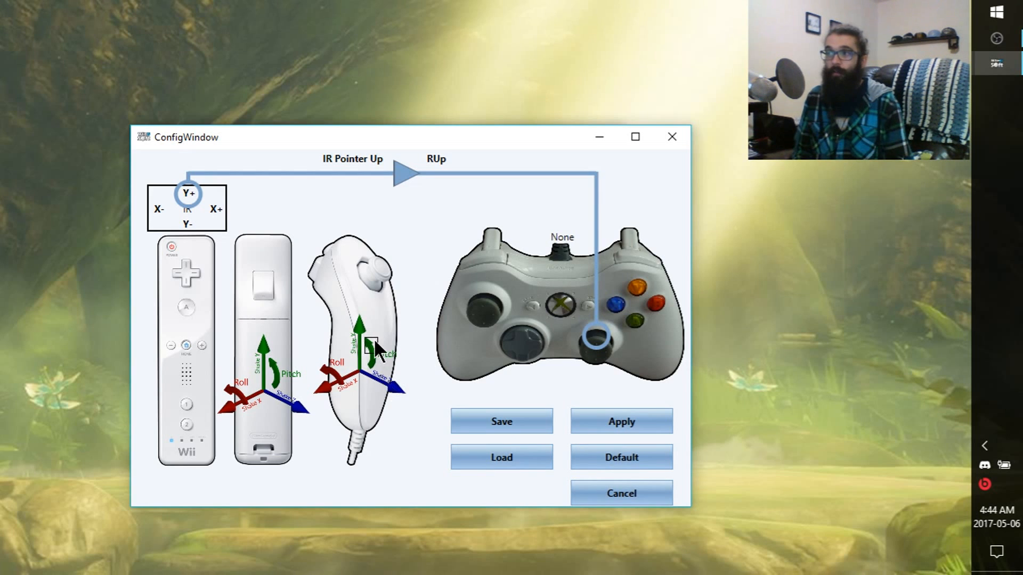
{"action": "mouse_move", "coordinate": [377, 352]}
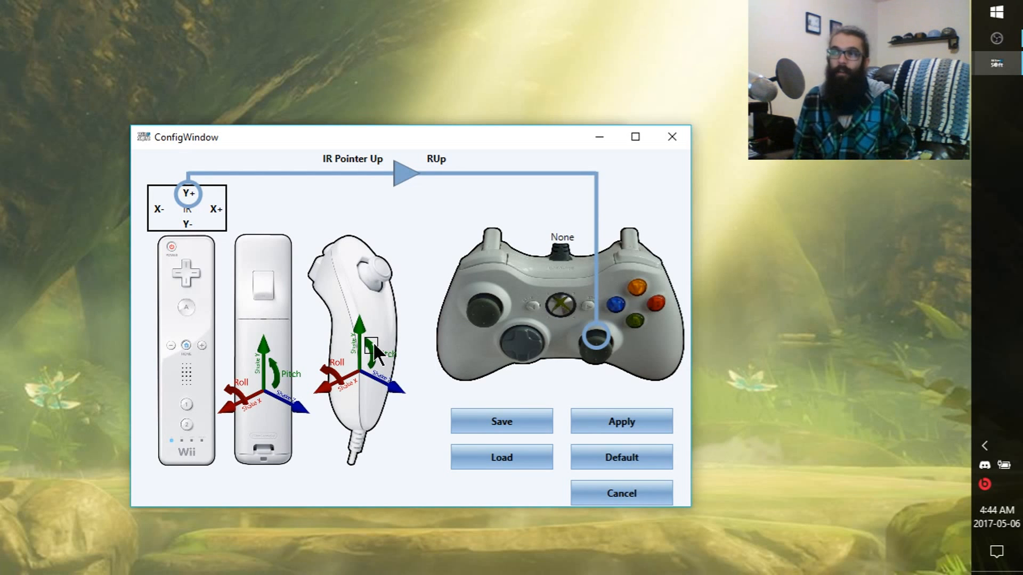
{"action": "left_click", "coordinate": [371, 343]}
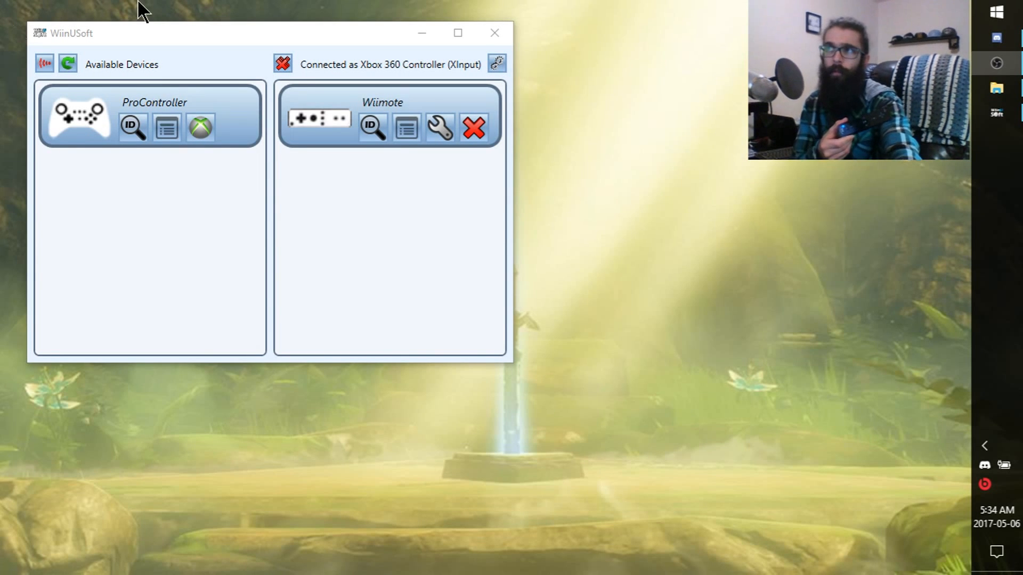
- Detach the Wiimote from its Xbox 360 slot and dismiss the Connection Lost message
{"action": "left_click", "coordinate": [473, 127]}
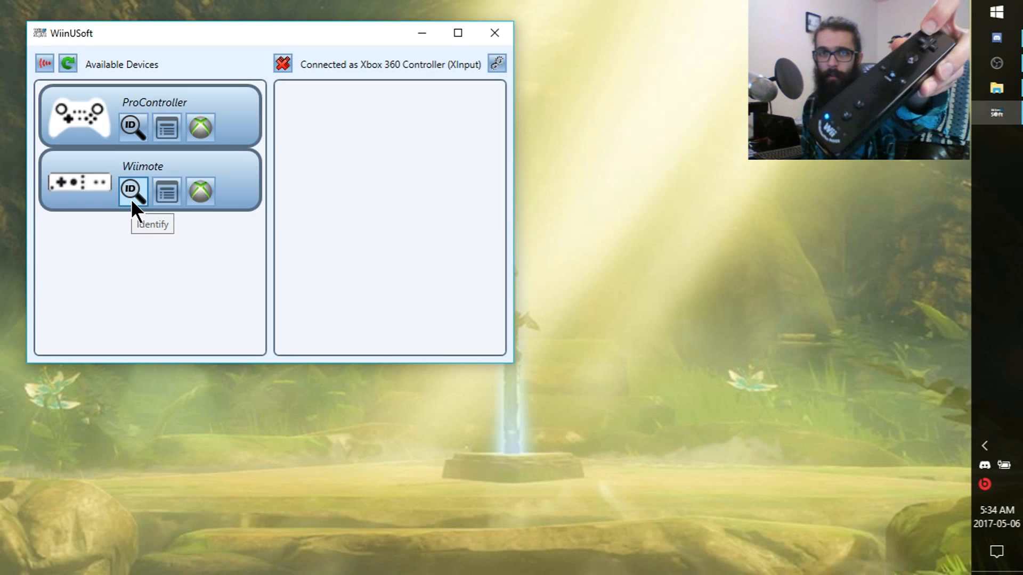
{"action": "mouse_move", "coordinate": [133, 196]}
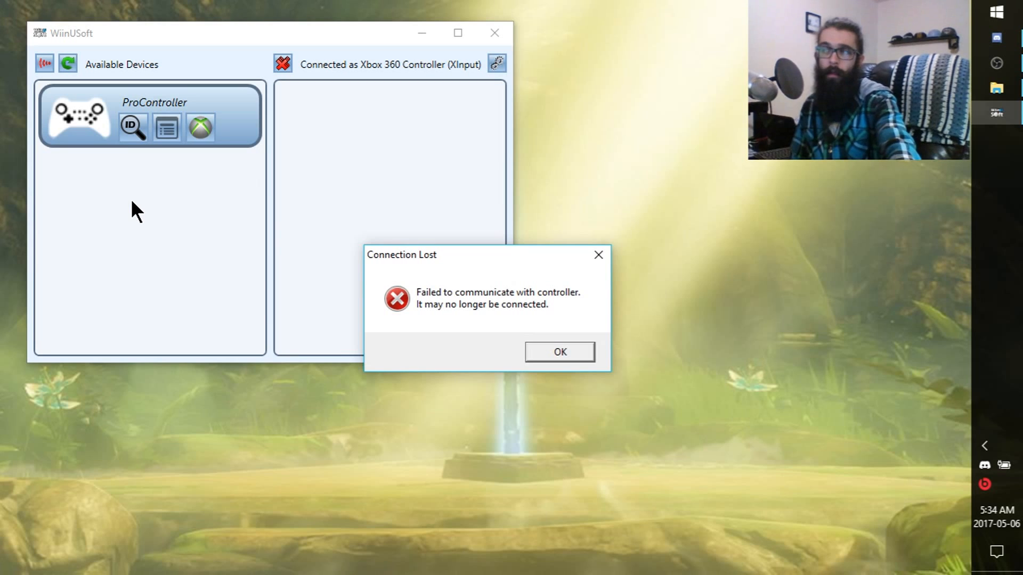
{"action": "mouse_move", "coordinate": [559, 352]}
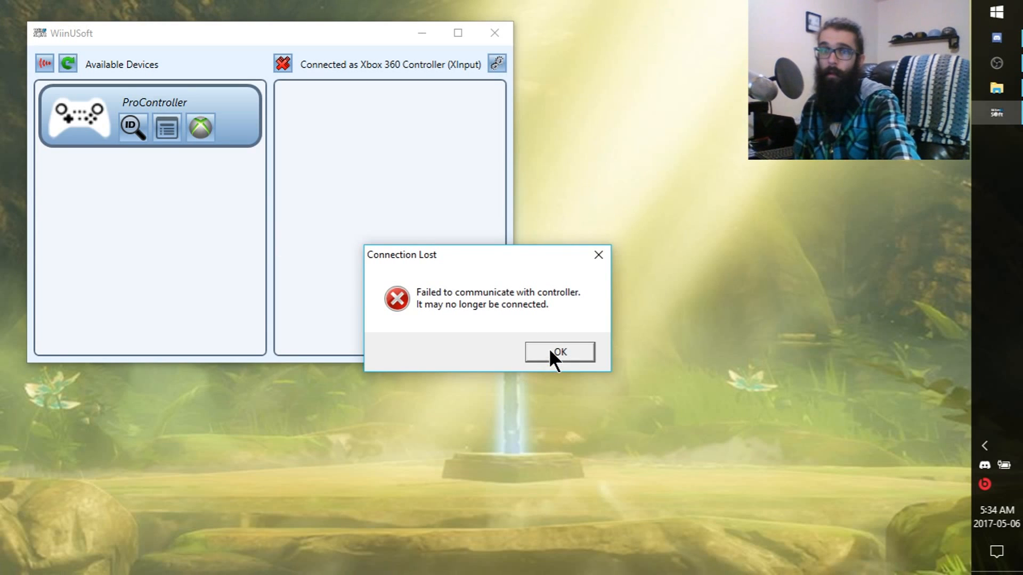
{"action": "left_click", "coordinate": [558, 352]}
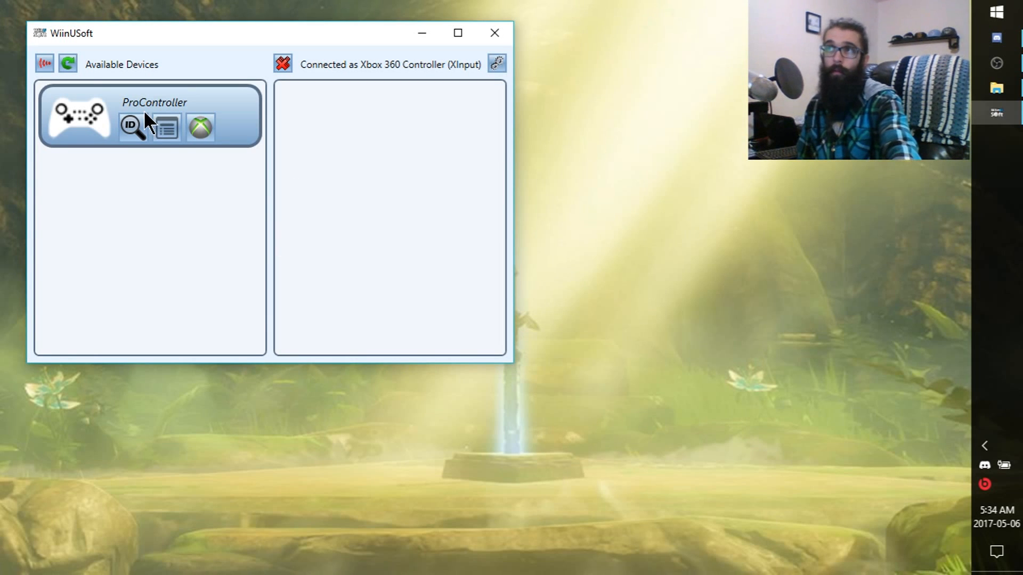
{"action": "mouse_move", "coordinate": [67, 64]}
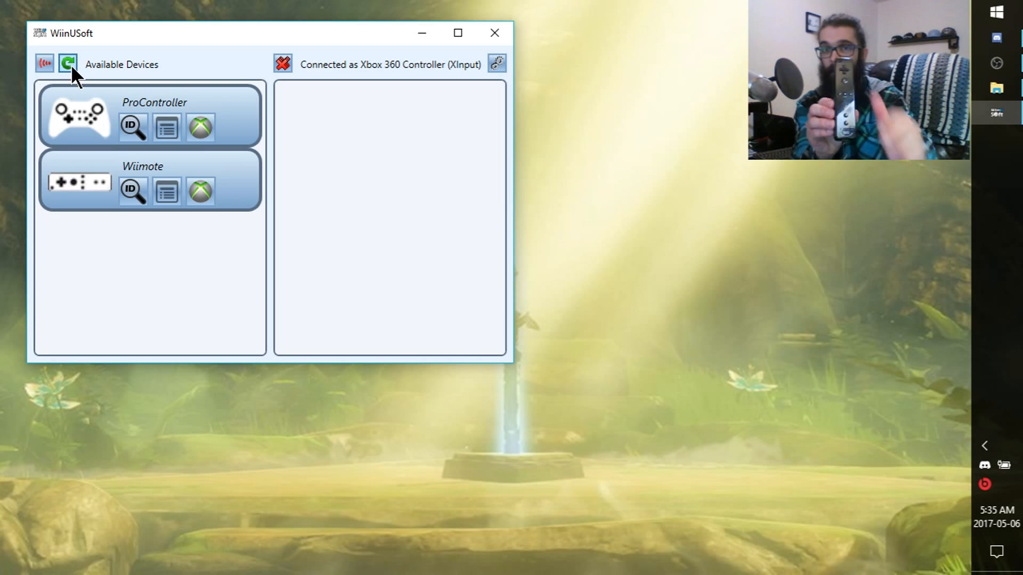
{"action": "mouse_move", "coordinate": [131, 190]}
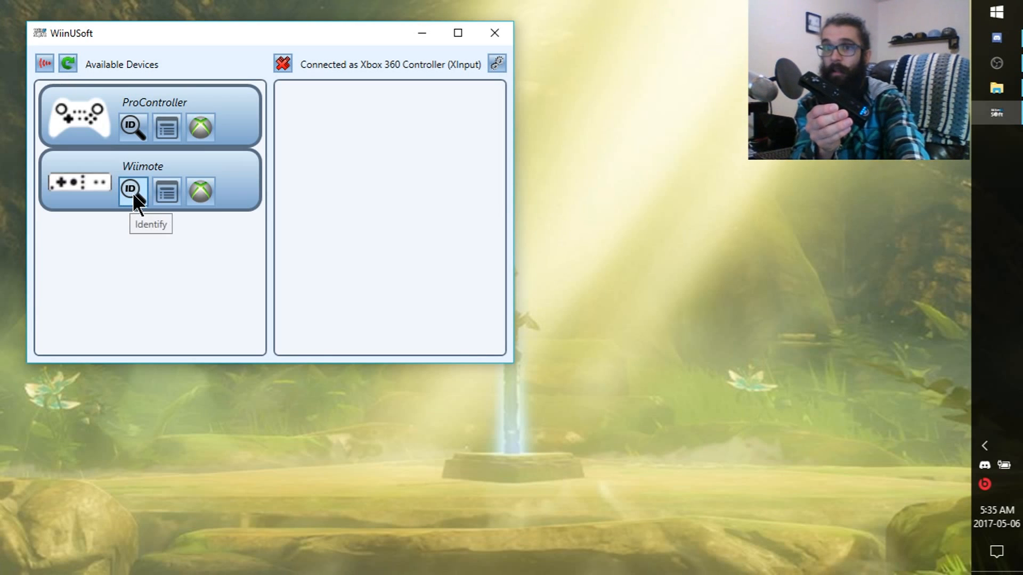
{"action": "mouse_move", "coordinate": [133, 202]}
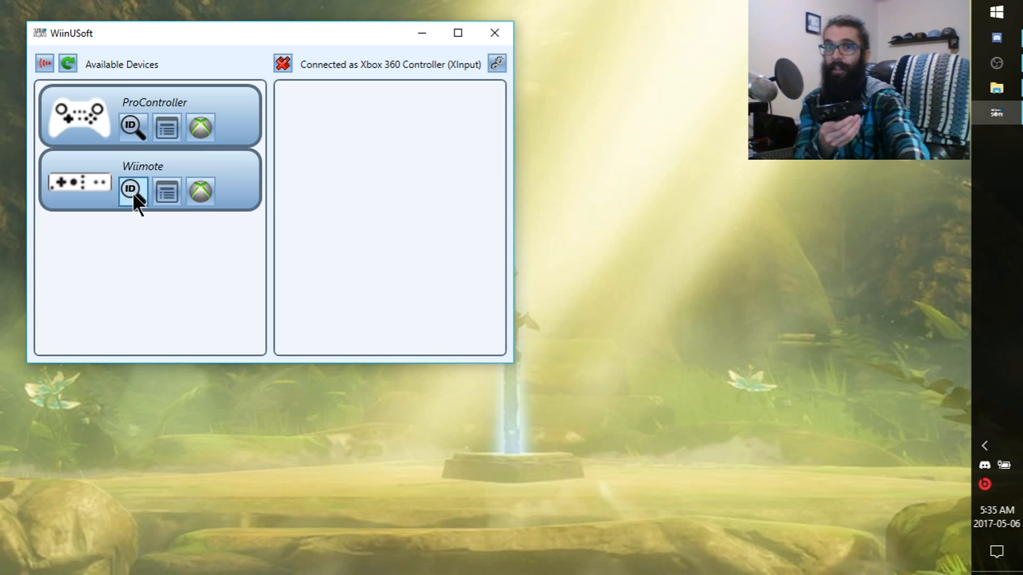
{"action": "mouse_move", "coordinate": [199, 191]}
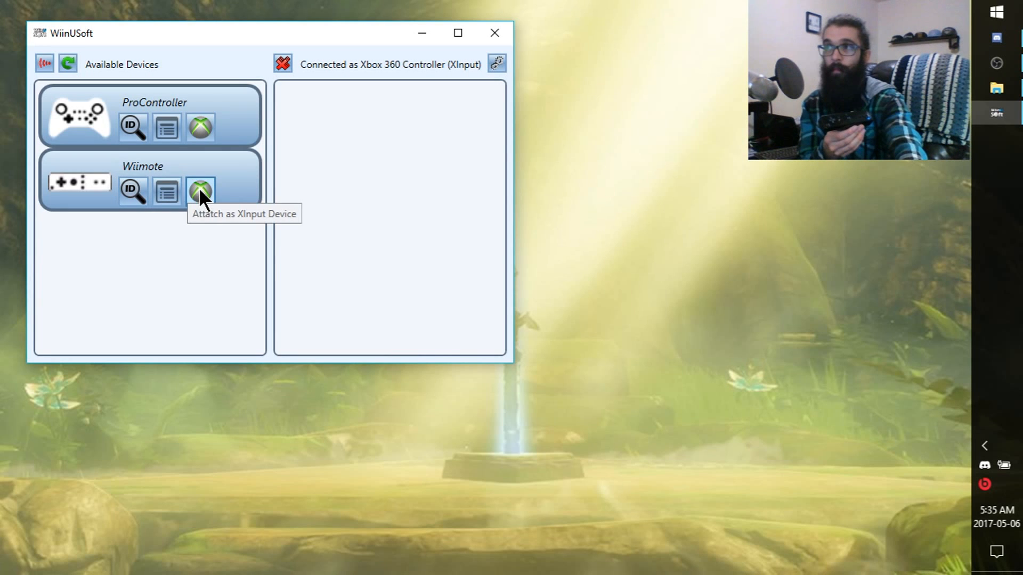
- Show the Xbox 360 Controller 1–4 slot choices for the refreshed Wiimote
{"action": "left_click", "coordinate": [199, 192]}
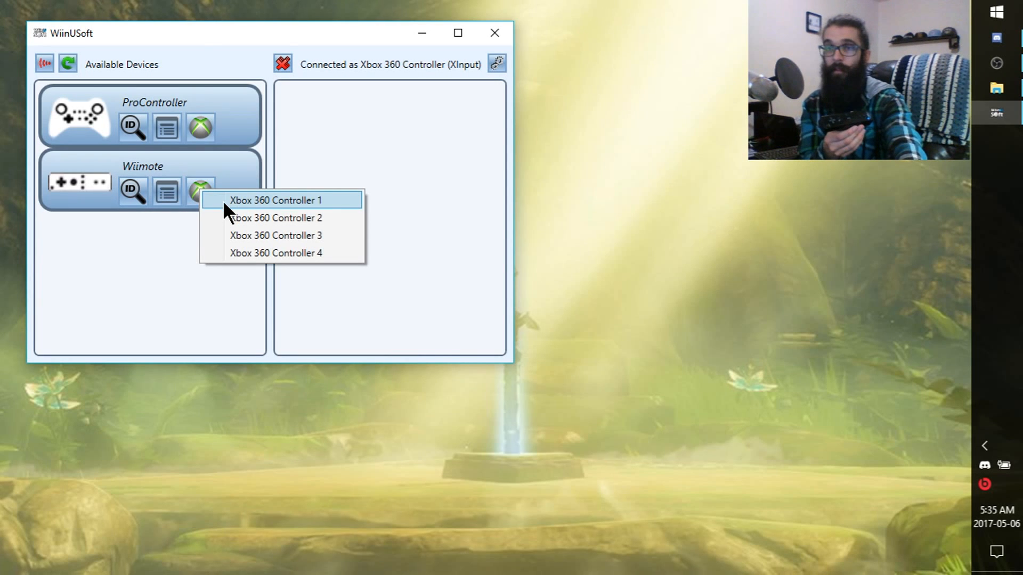